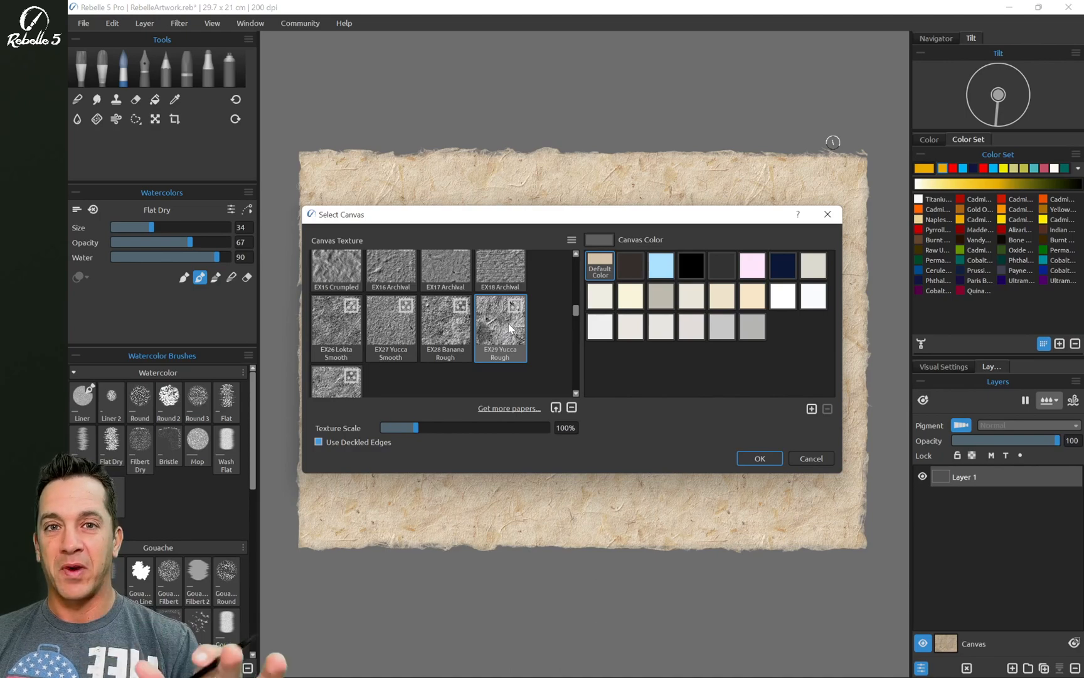
# Step: Apply EX29 Yucca Rough as the canvas paper
pyautogui.click(758, 459)
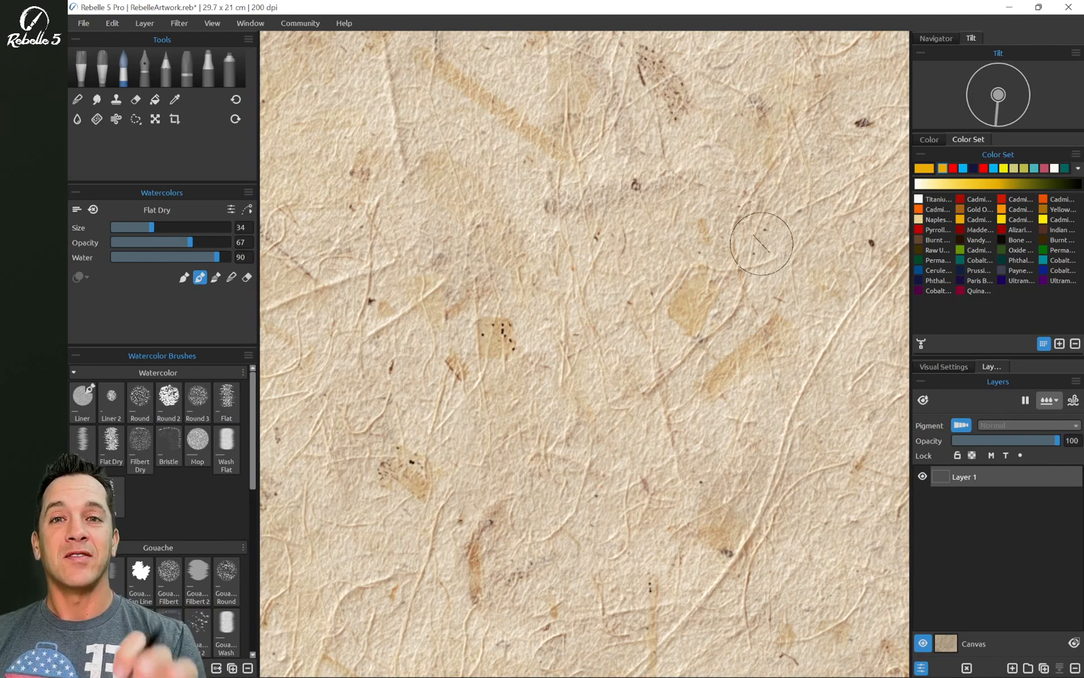
# Step: Bring up the watercolor behaviour settings, with diffusion speed at 7
pyautogui.click(942, 366)
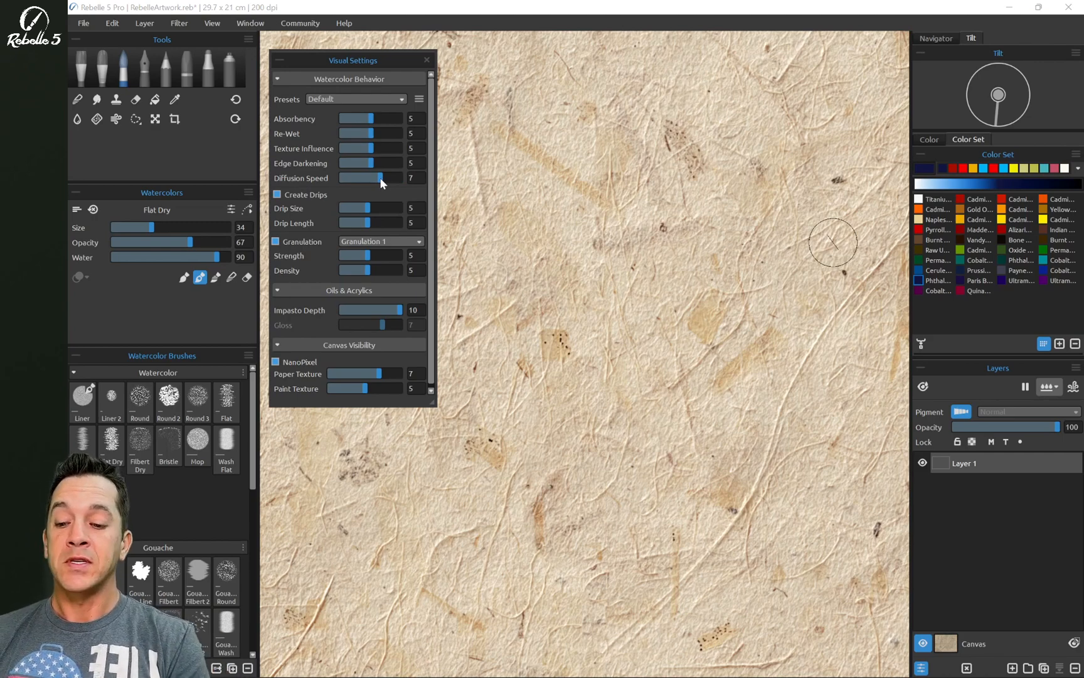
pyautogui.moveTo(386, 144)
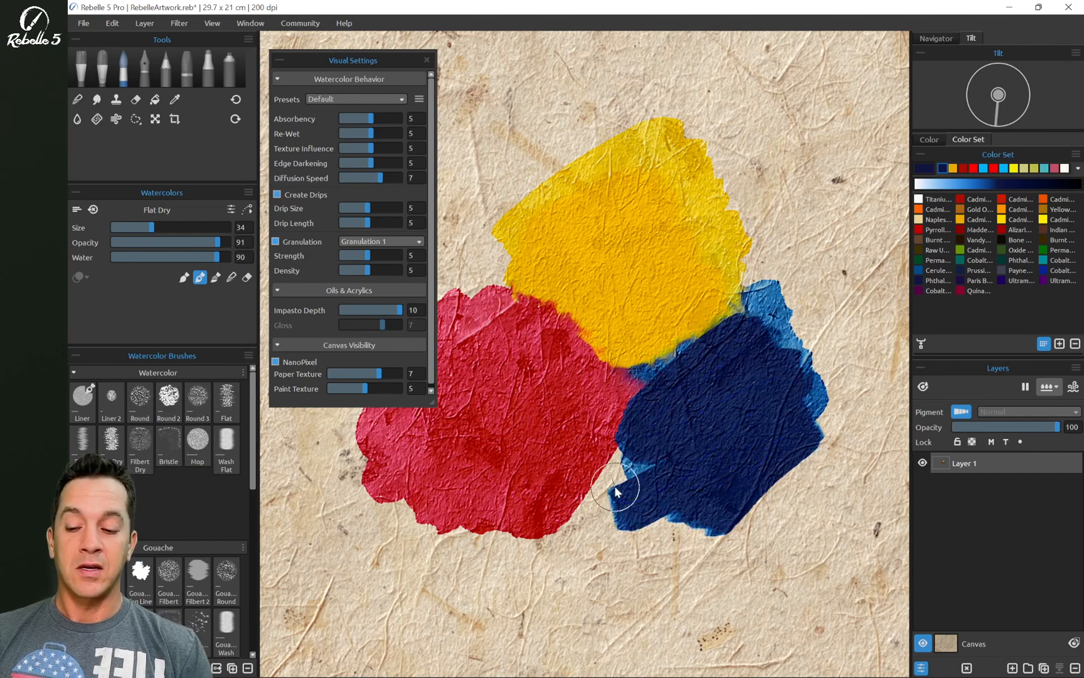
# Step: Blow the wet paint into blue drips and raise texture influence to 10
pyautogui.click(116, 120)
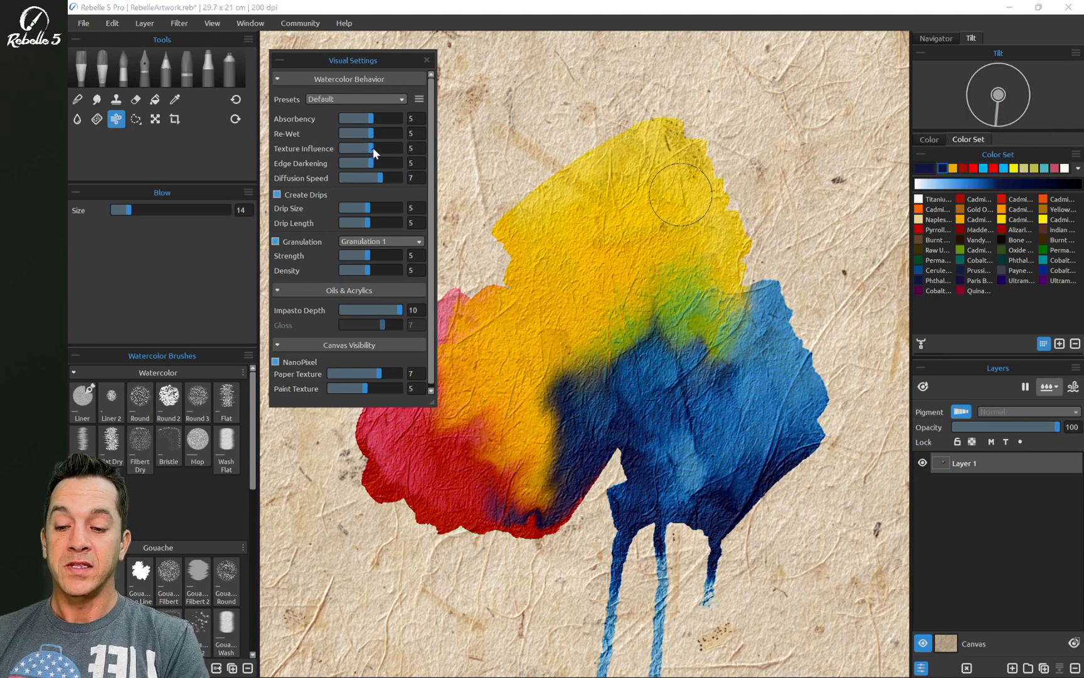
pyautogui.moveTo(356, 148); pyautogui.dragTo(394, 148)
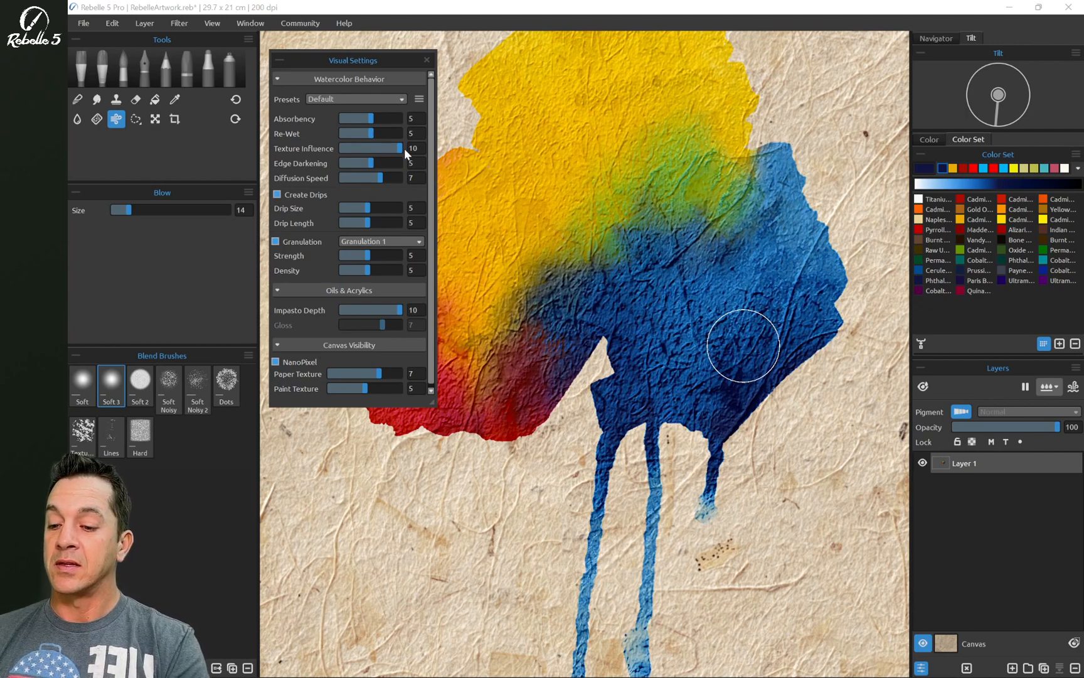
# Step: Rewet the paint with Re-Wet at 10, dry it, then switch to the Blow tool
pyautogui.click(77, 119)
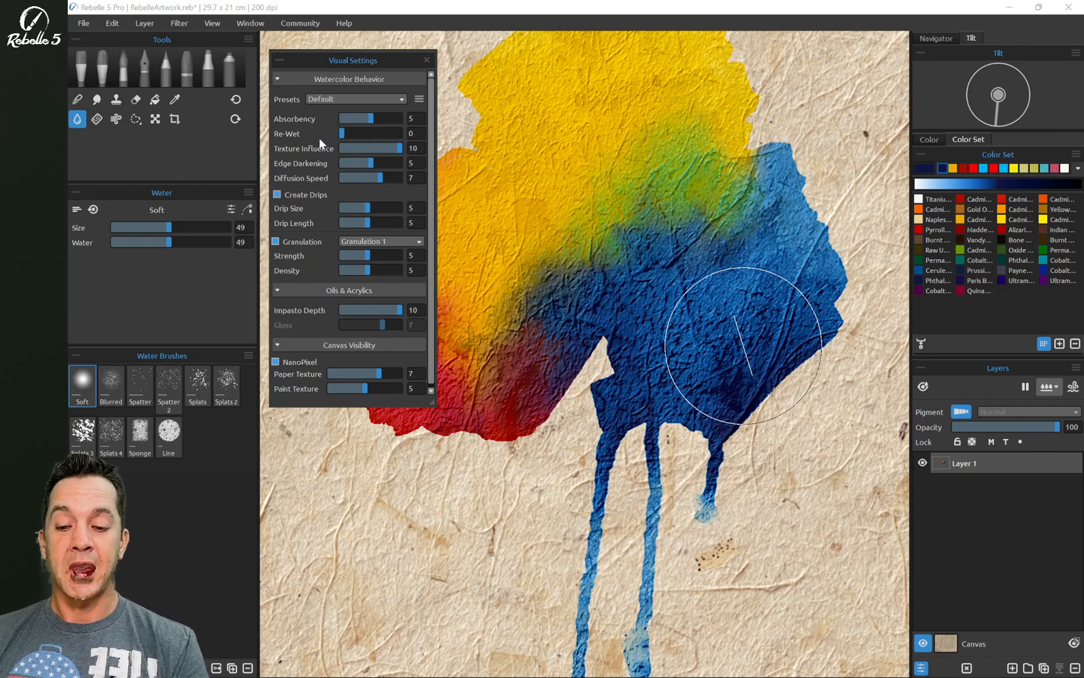
pyautogui.moveTo(554, 356)
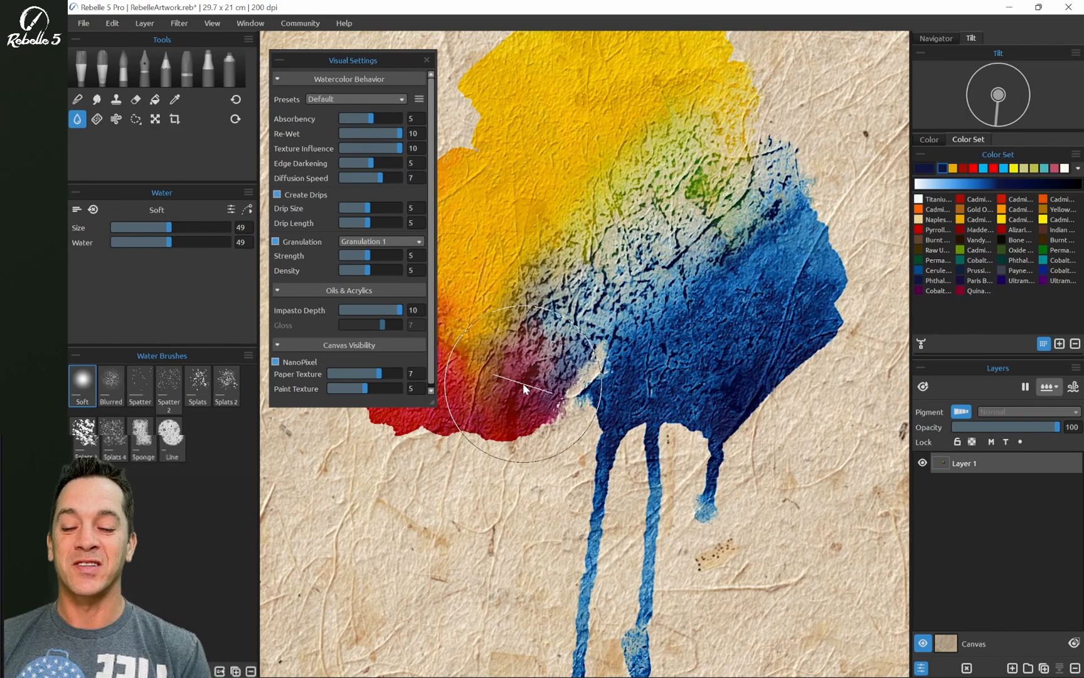
pyautogui.click(96, 118)
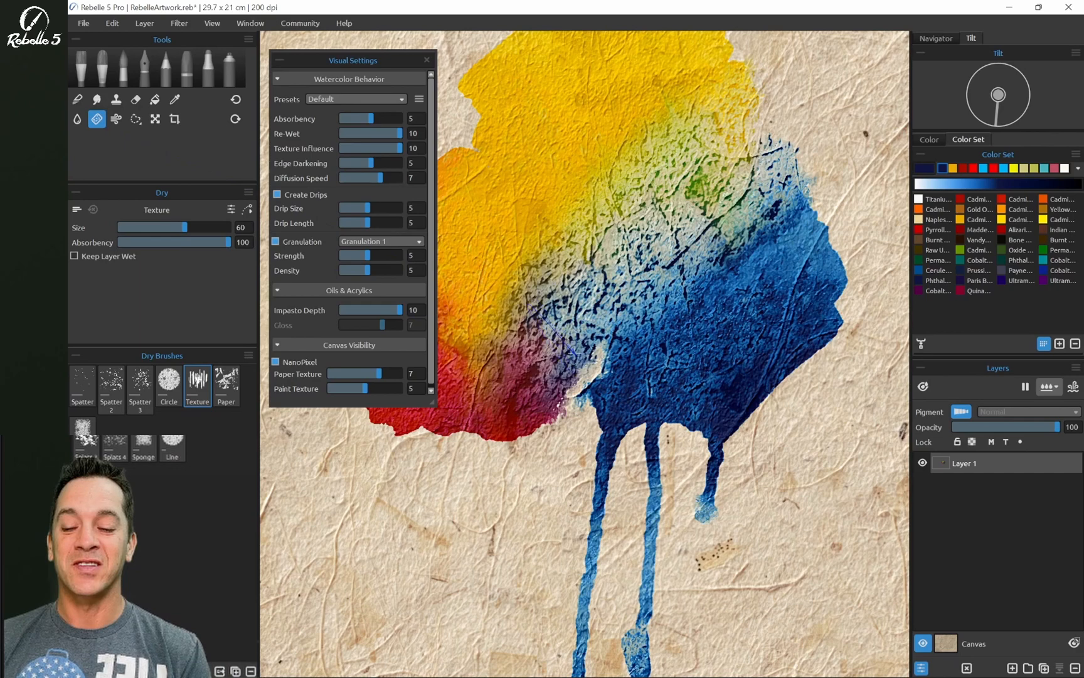
pyautogui.click(77, 118)
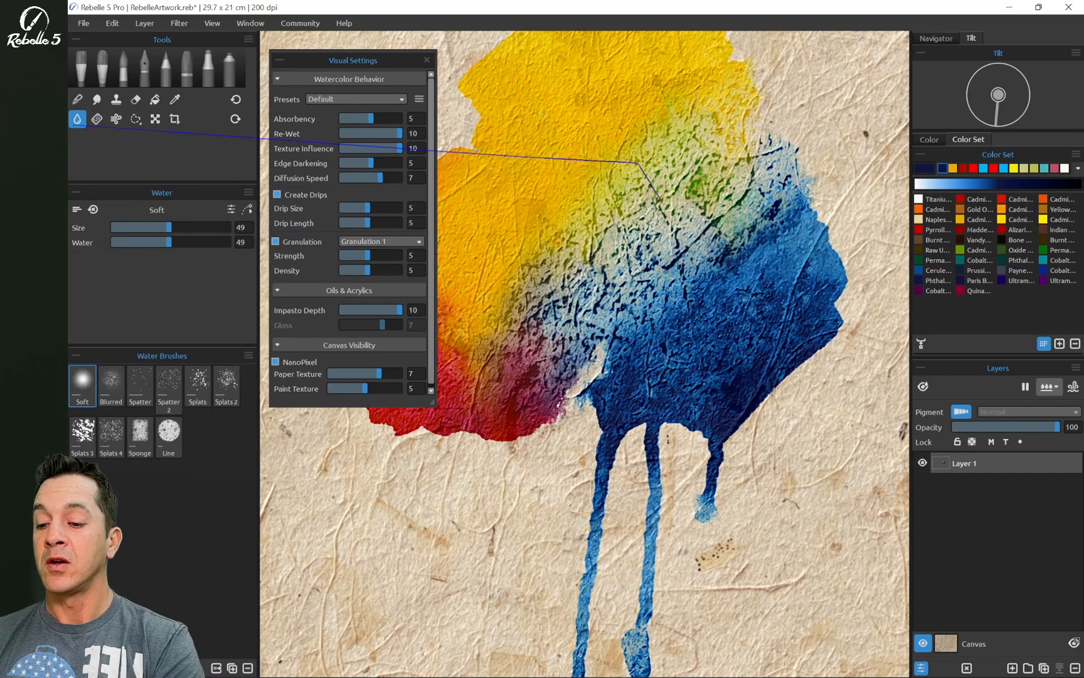
pyautogui.moveTo(116, 120)
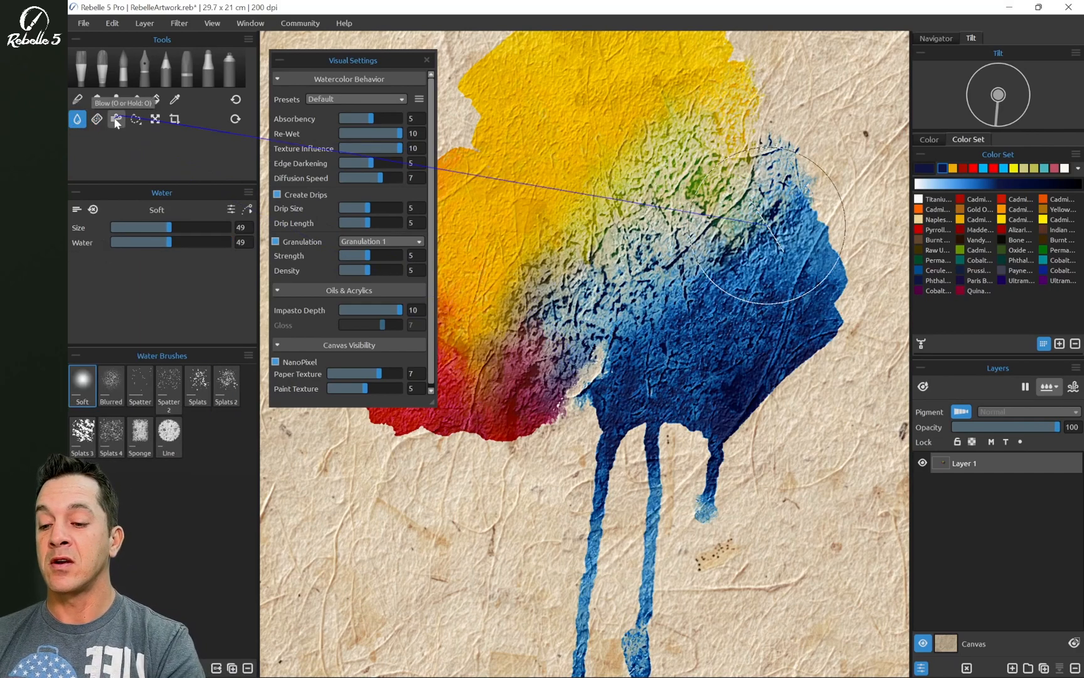
pyautogui.click(116, 119)
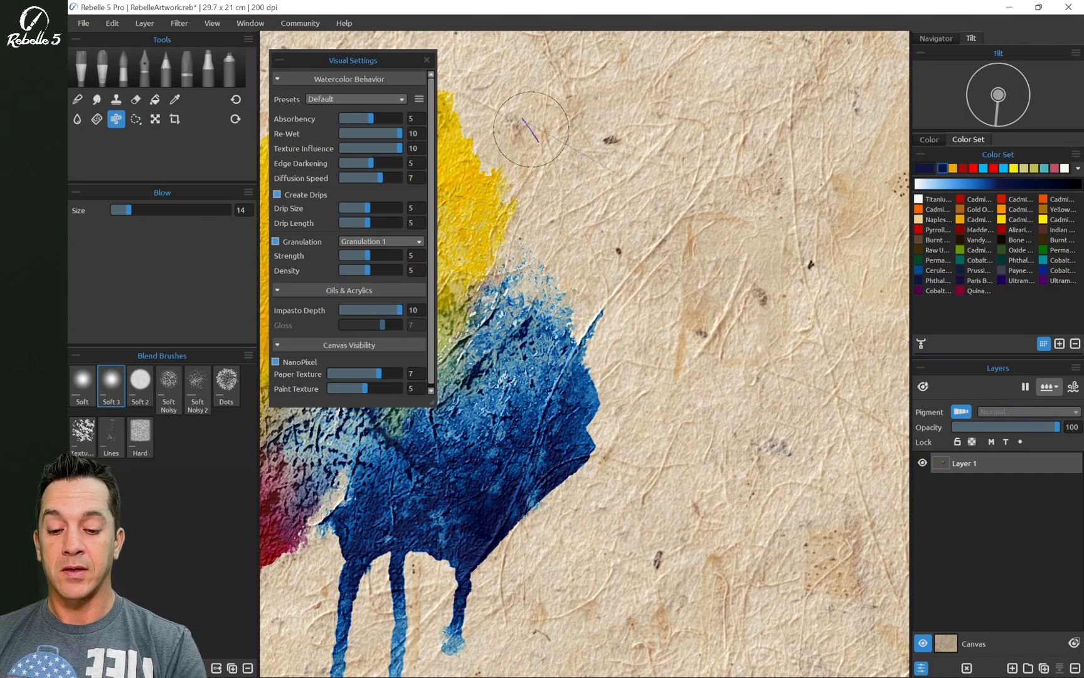
# Step: Select the Watercolor Flat Dry brush for the soft blue wash
pyautogui.click(96, 67)
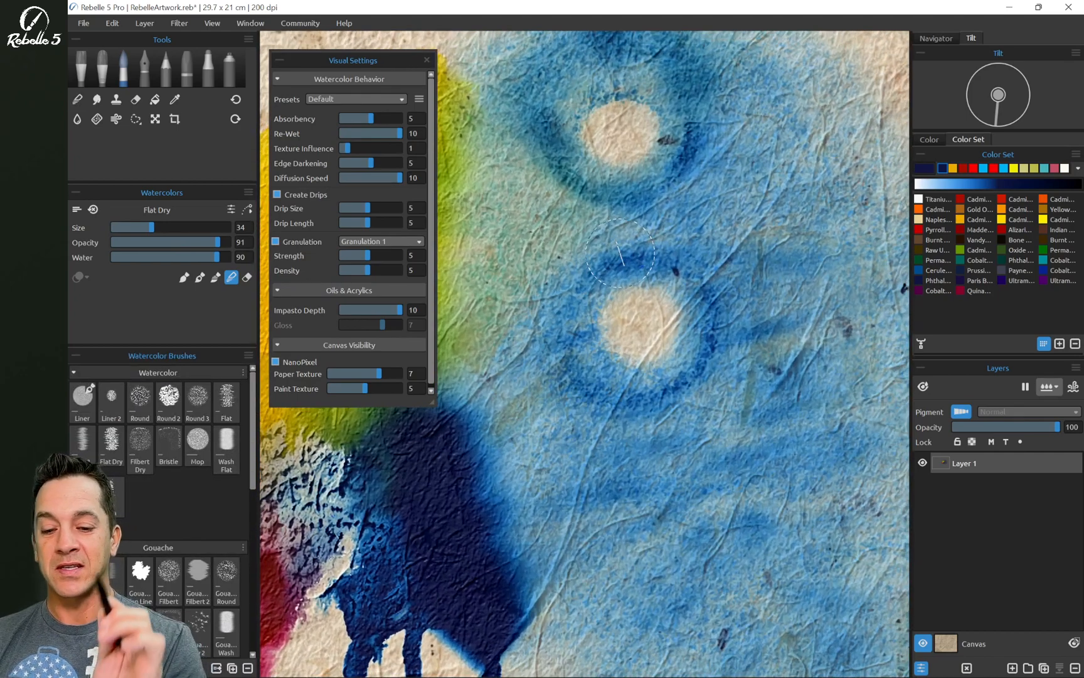
# Step: Switch to the Oils & Acrylics Flat brush for the dark blue stroke
pyautogui.click(81, 67)
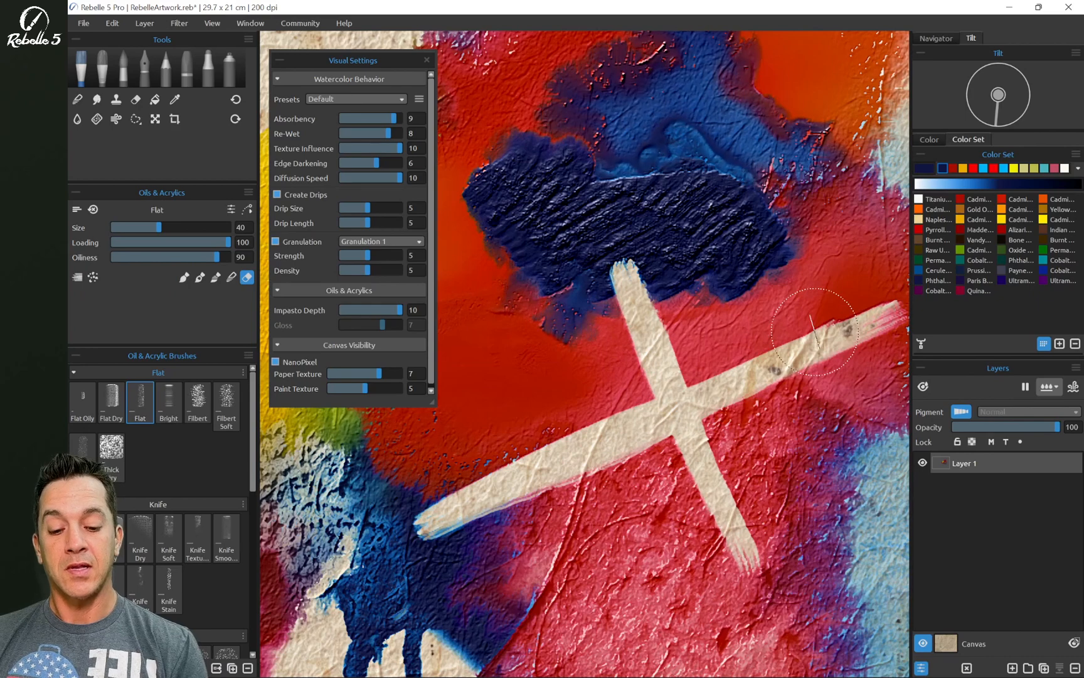
# Step: Paint thick yellow oil, then diffuse yellow watercolor through the centre
pyautogui.click(76, 118)
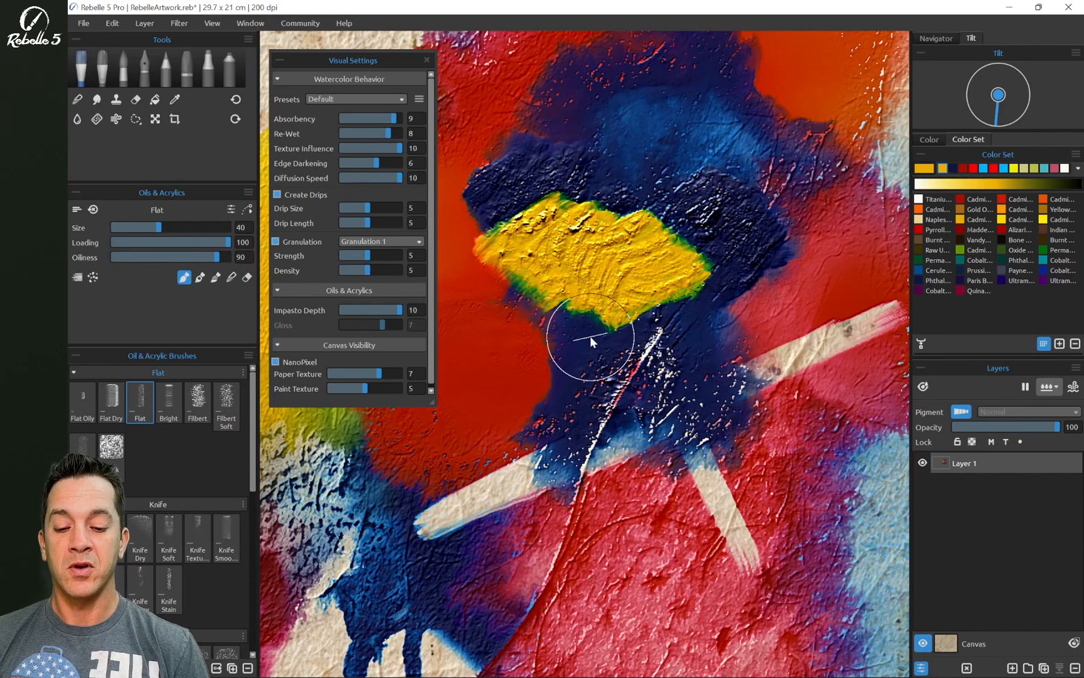
pyautogui.click(121, 67)
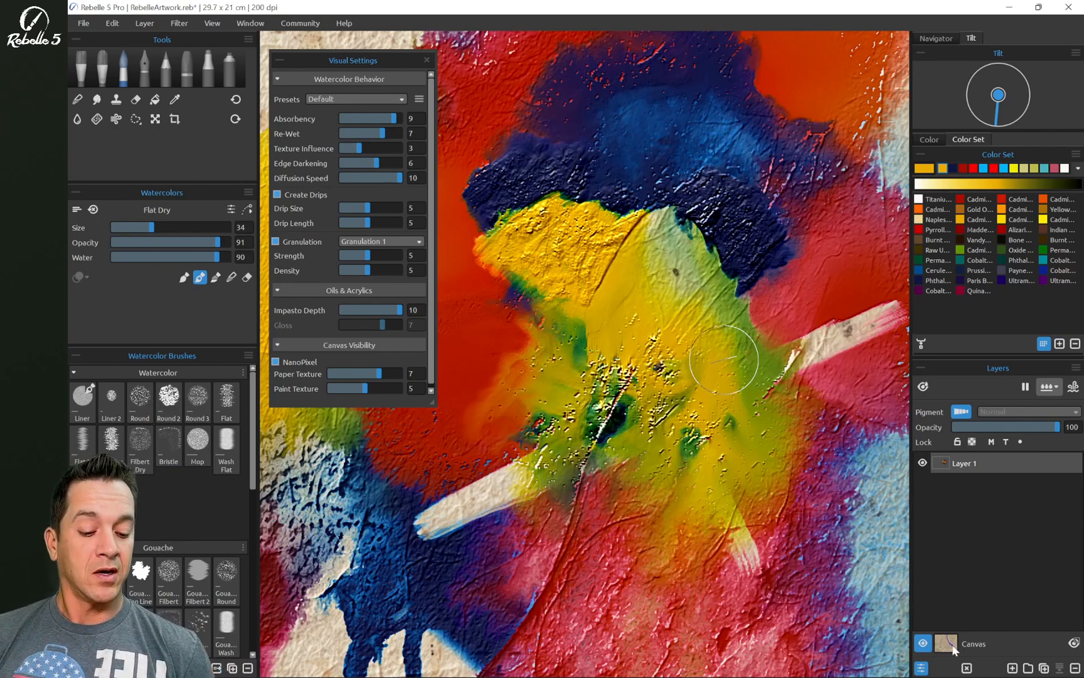
pyautogui.click(945, 643)
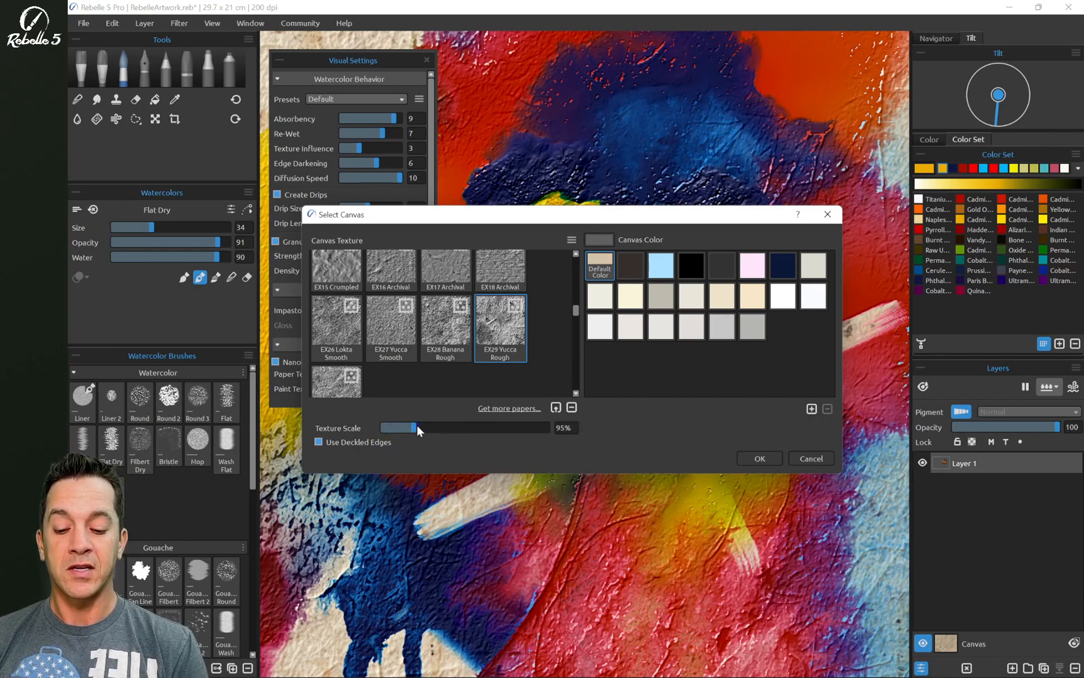
# Step: Confirm EX29 Yucca Rough at 95% texture scale
pyautogui.click(759, 458)
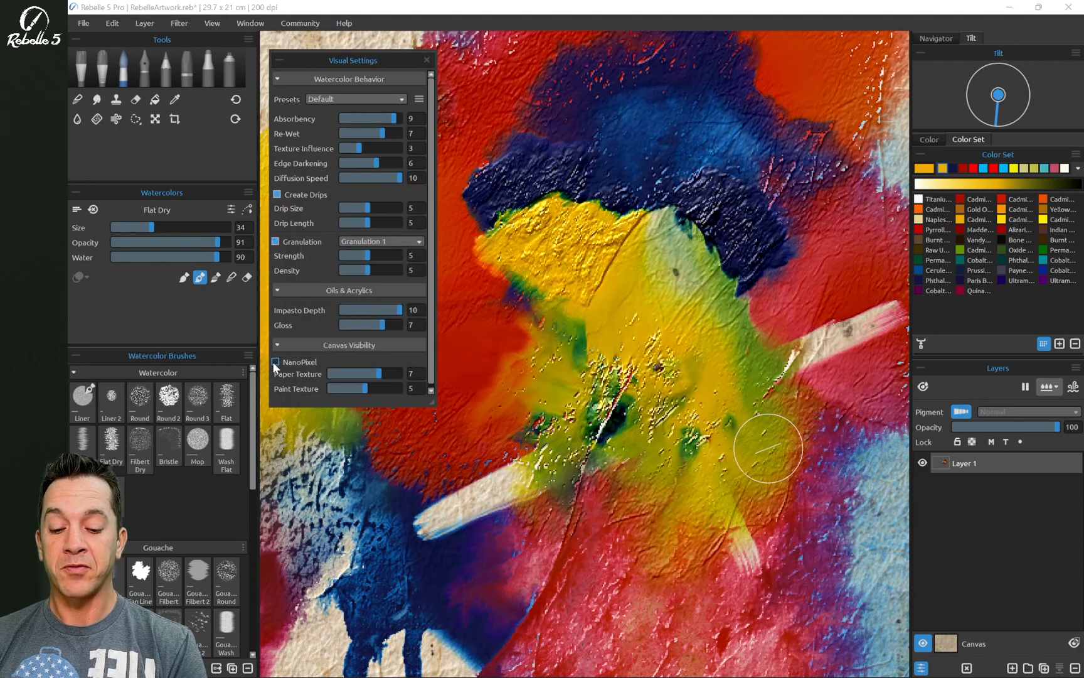
# Step: Zoom out to fit the whole painting on screen
pyautogui.click(276, 362)
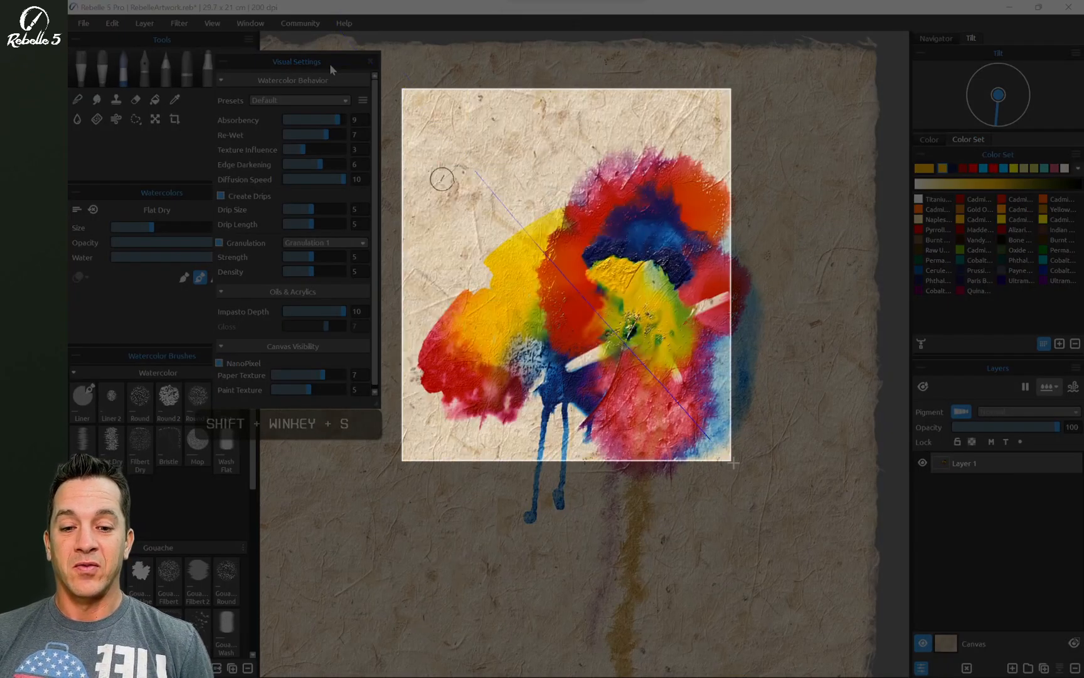
# Step: Capture the painting with Shift+Win+S and select Layer 2
pyautogui.press('win+shift+s')
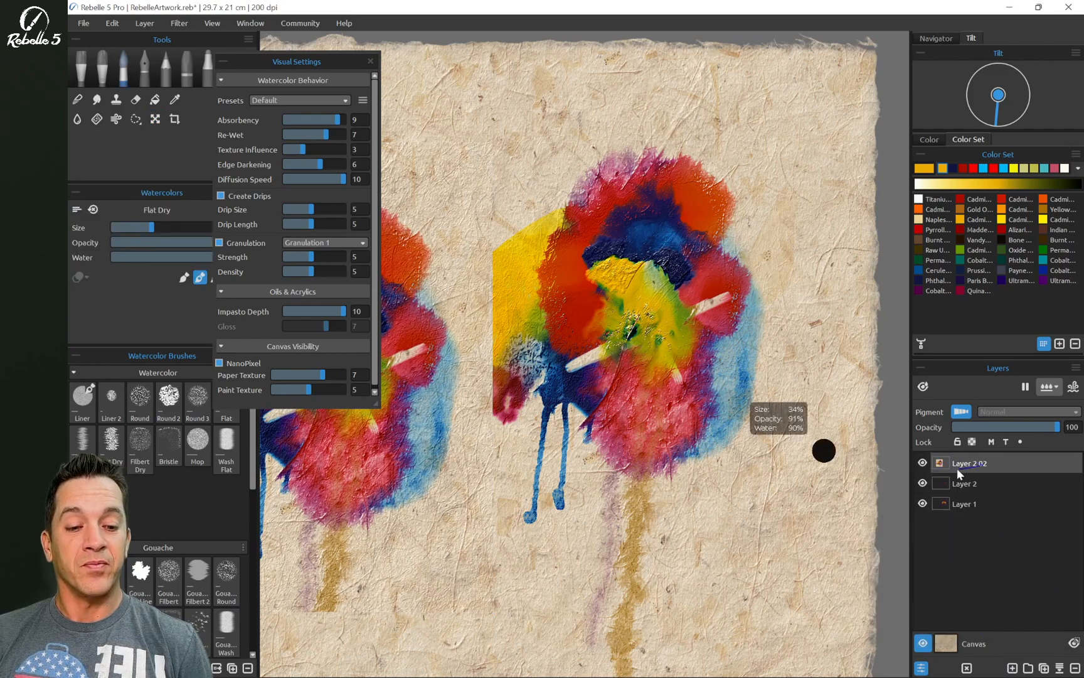
pyautogui.click(965, 483)
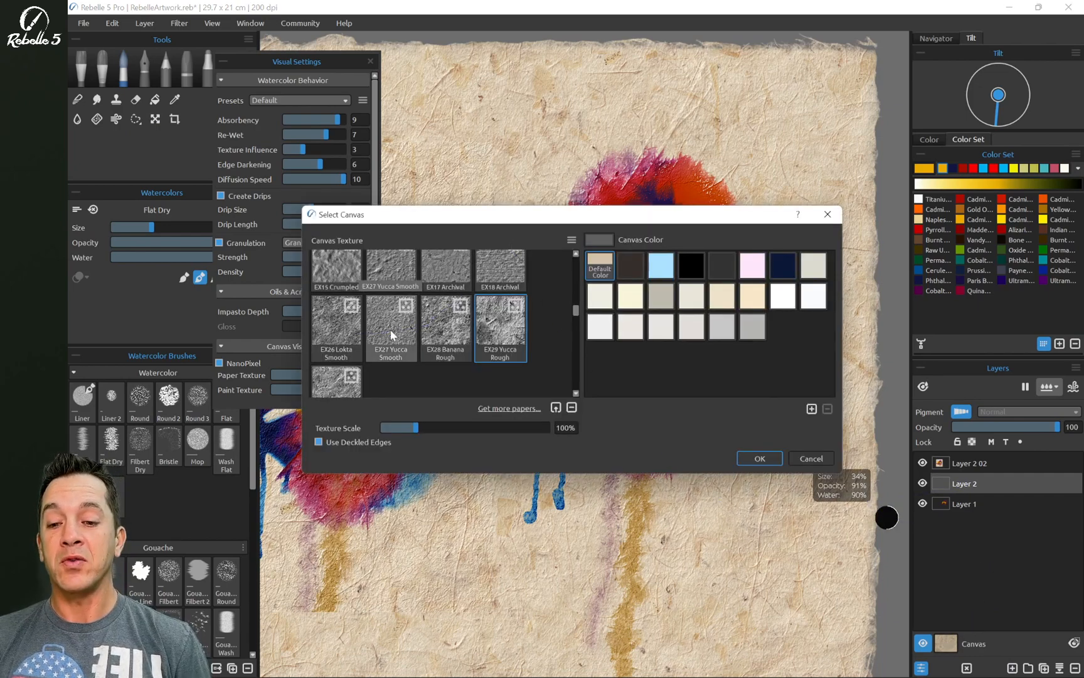
# Step: Find EX13 Crumpled in the Canvas Texture list and apply it
pyautogui.scroll(3)
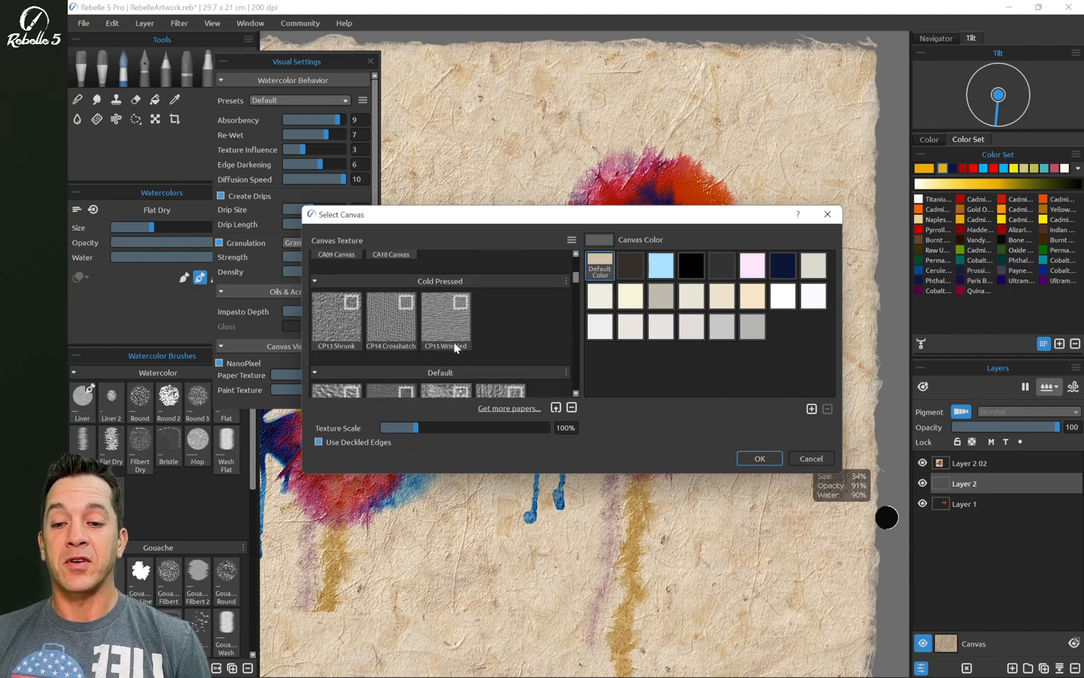
pyautogui.scroll(3)
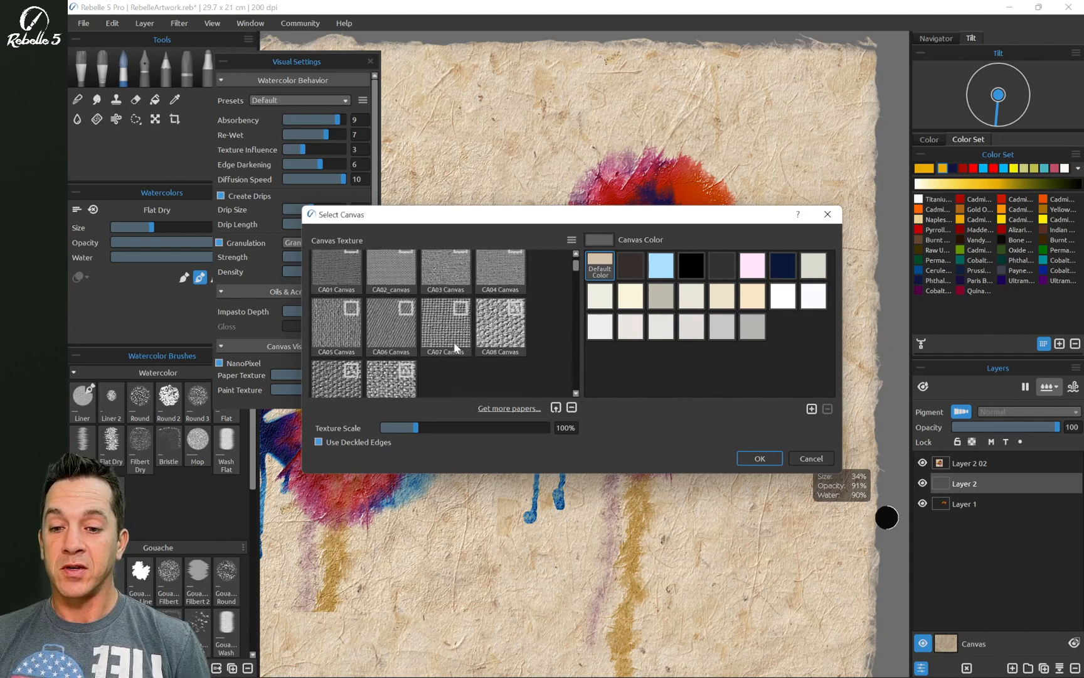
pyautogui.scroll(-3)
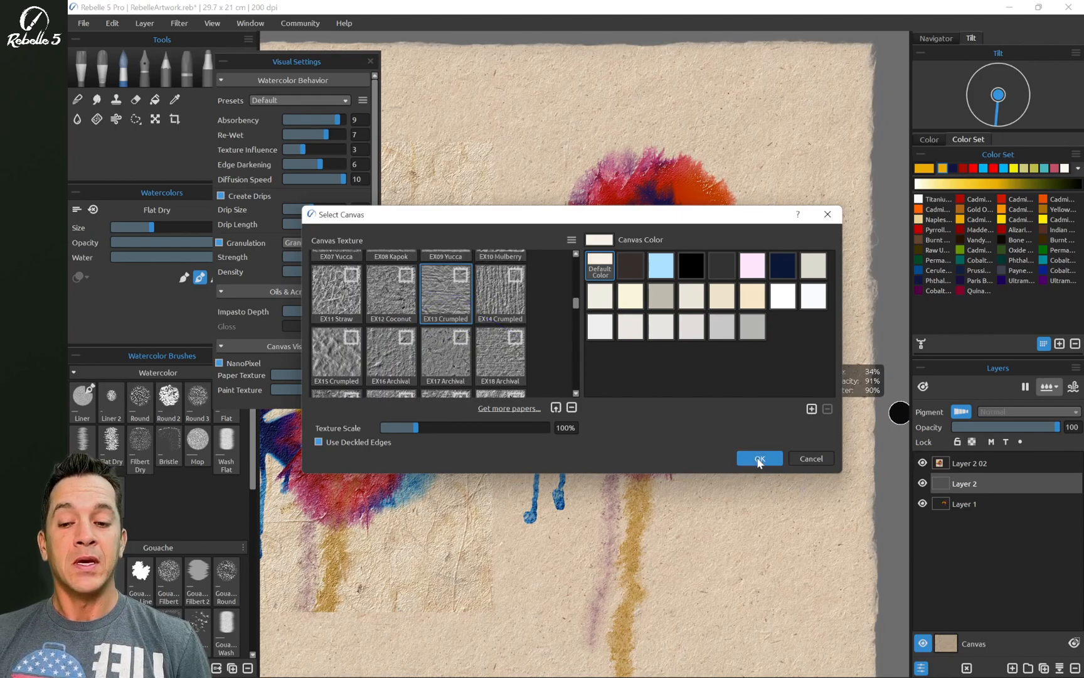
pyautogui.click(758, 458)
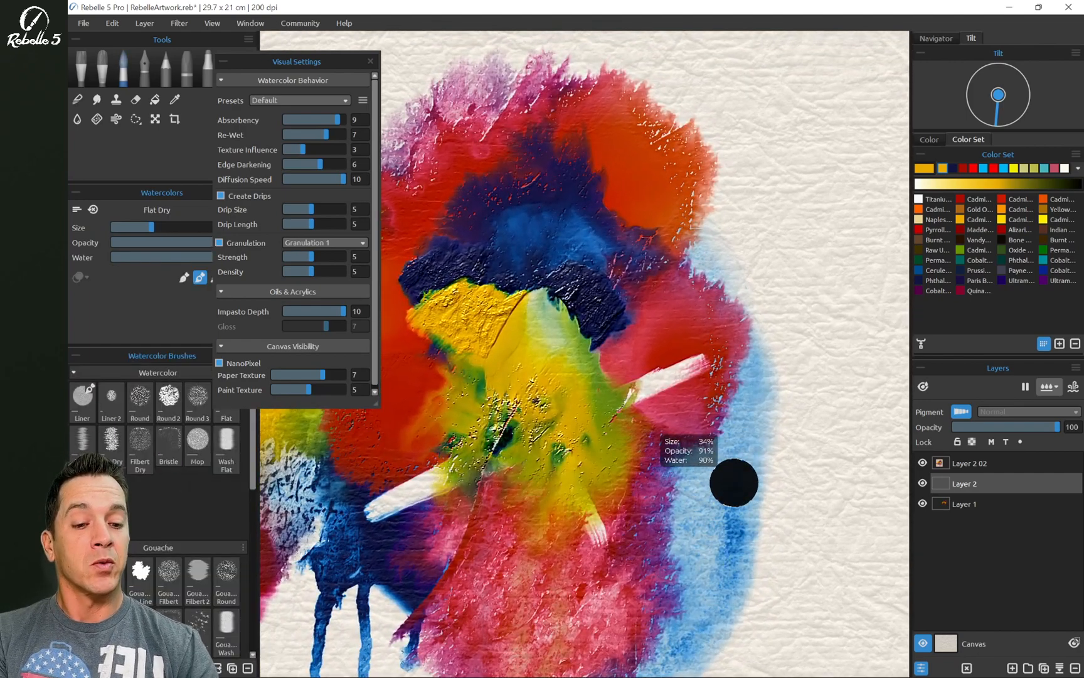
pyautogui.moveTo(886, 408)
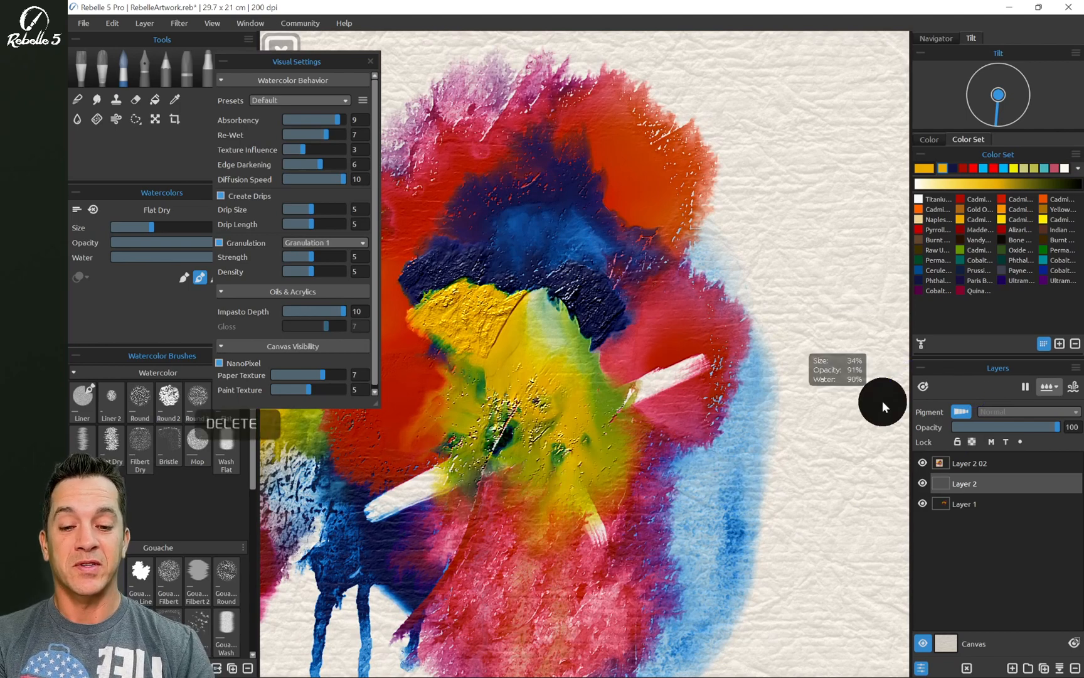
# Step: Hide Layer 1's first painting with its eye icon and reselect the empty layer for painting
pyautogui.click(964, 503)
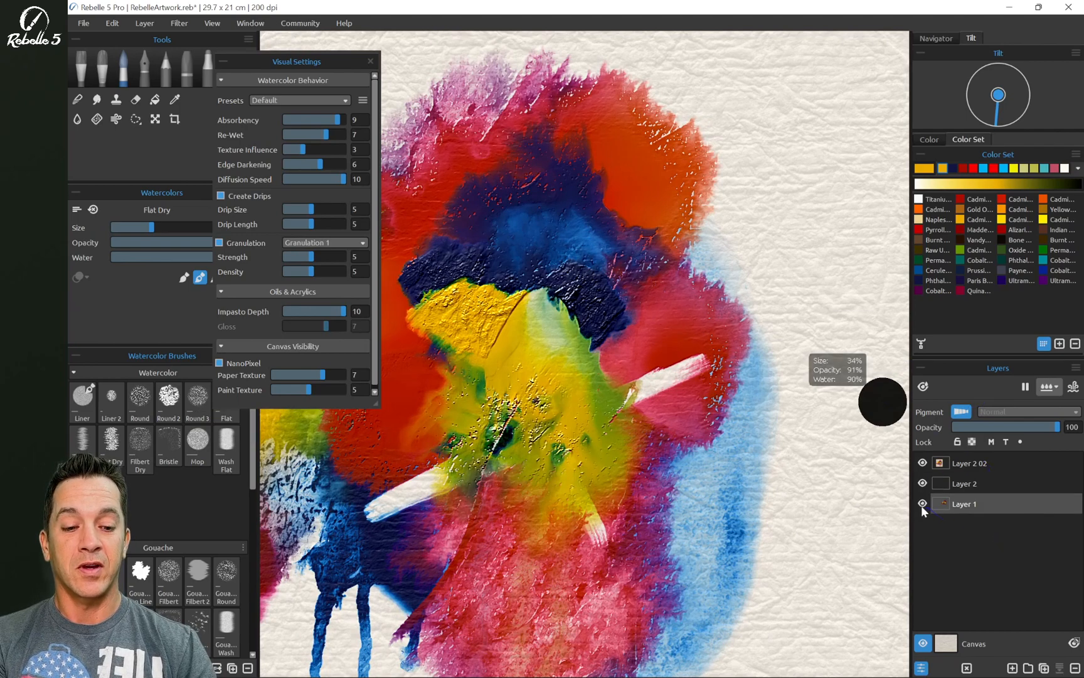
pyautogui.click(921, 503)
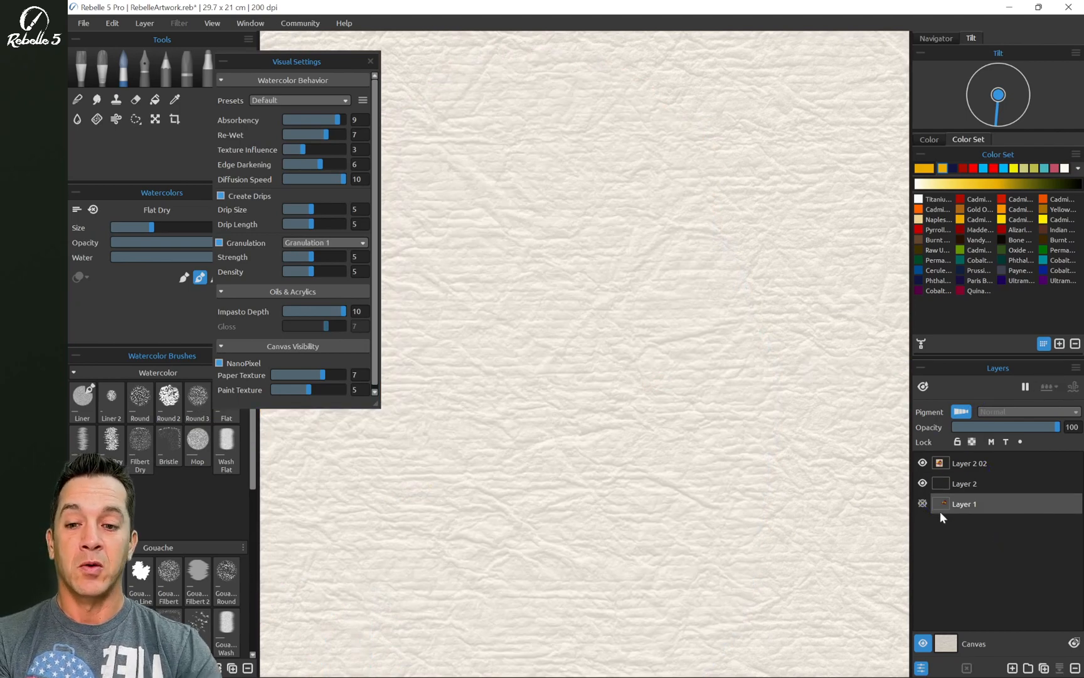
pyautogui.click(78, 99)
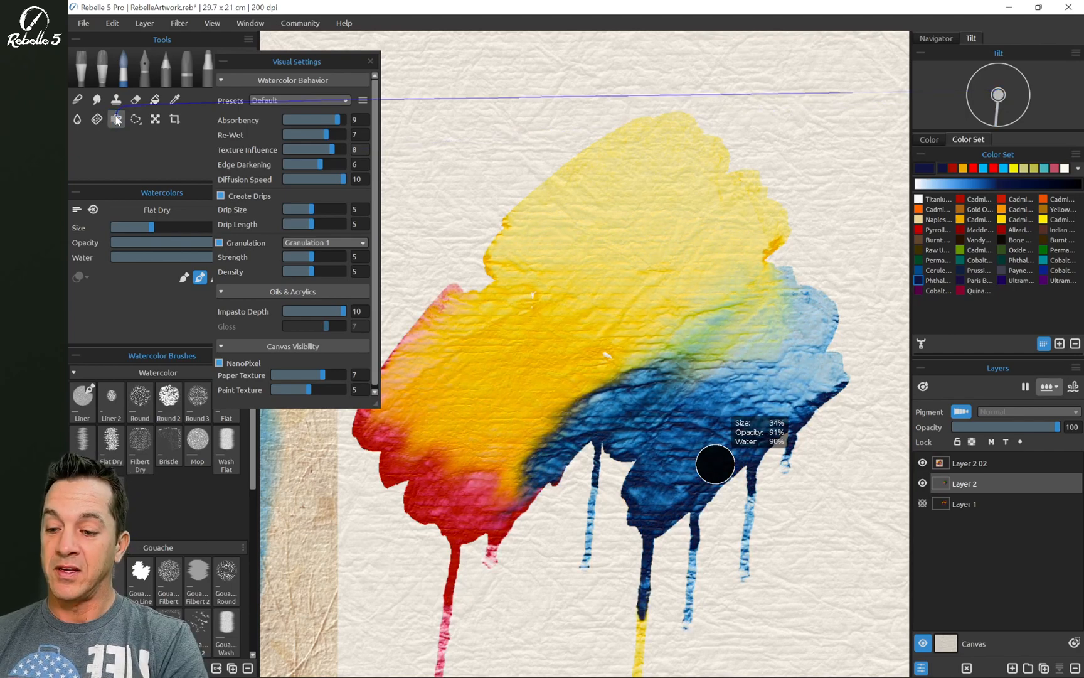
# Step: Blow the wet yellow around, then rewet it with the Water tool so colours bleed
pyautogui.click(115, 119)
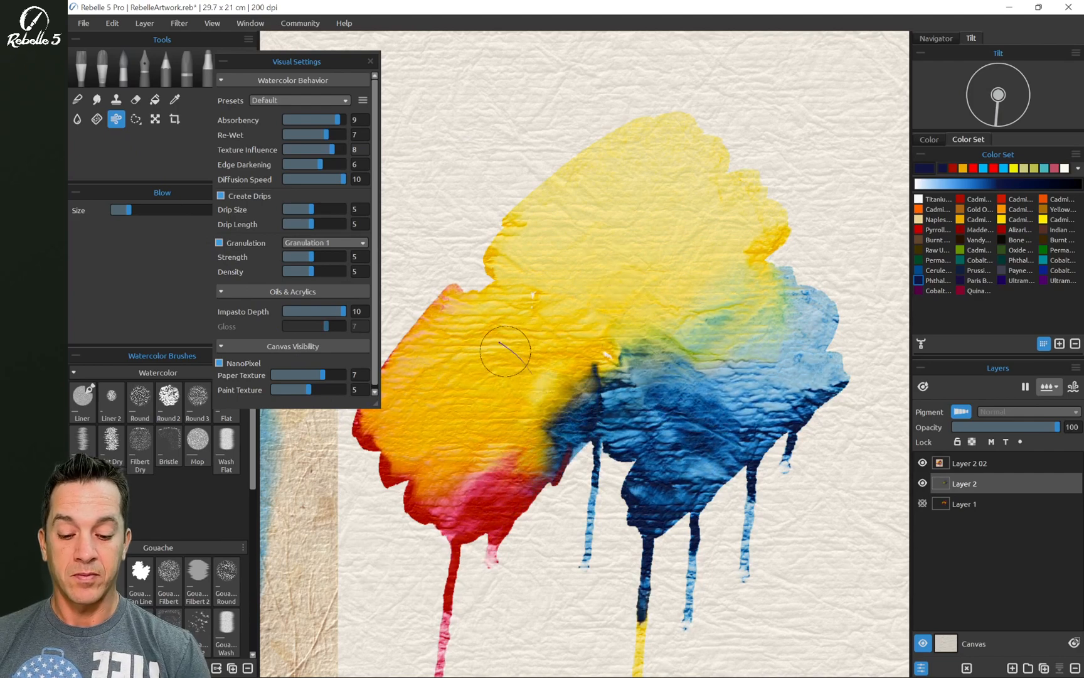
pyautogui.click(77, 119)
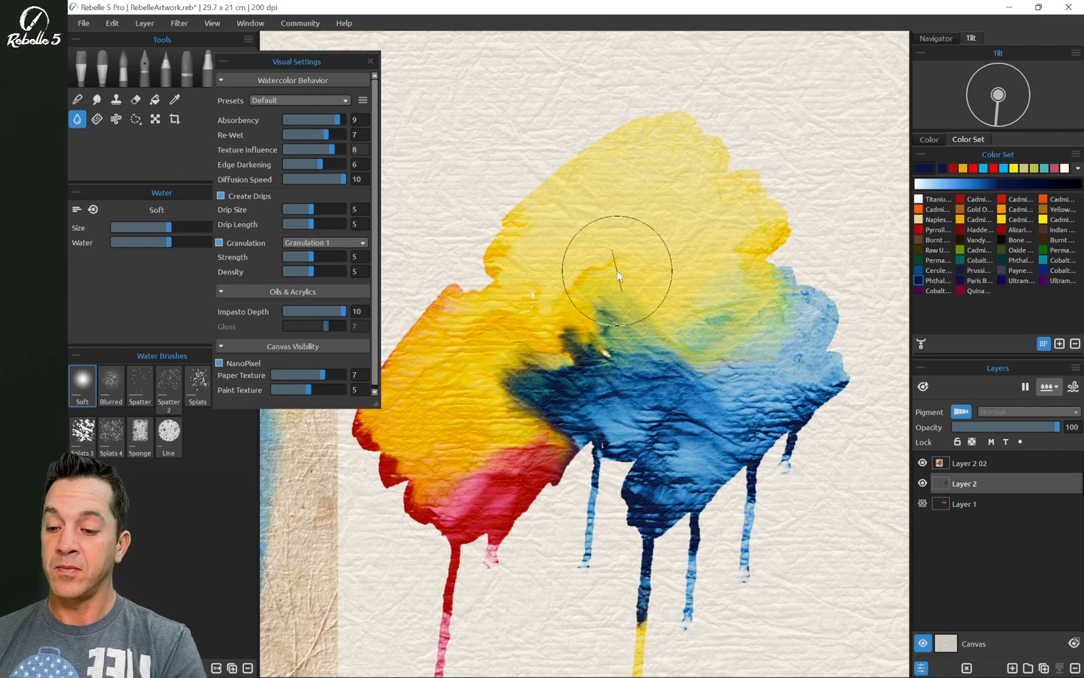
pyautogui.click(96, 119)
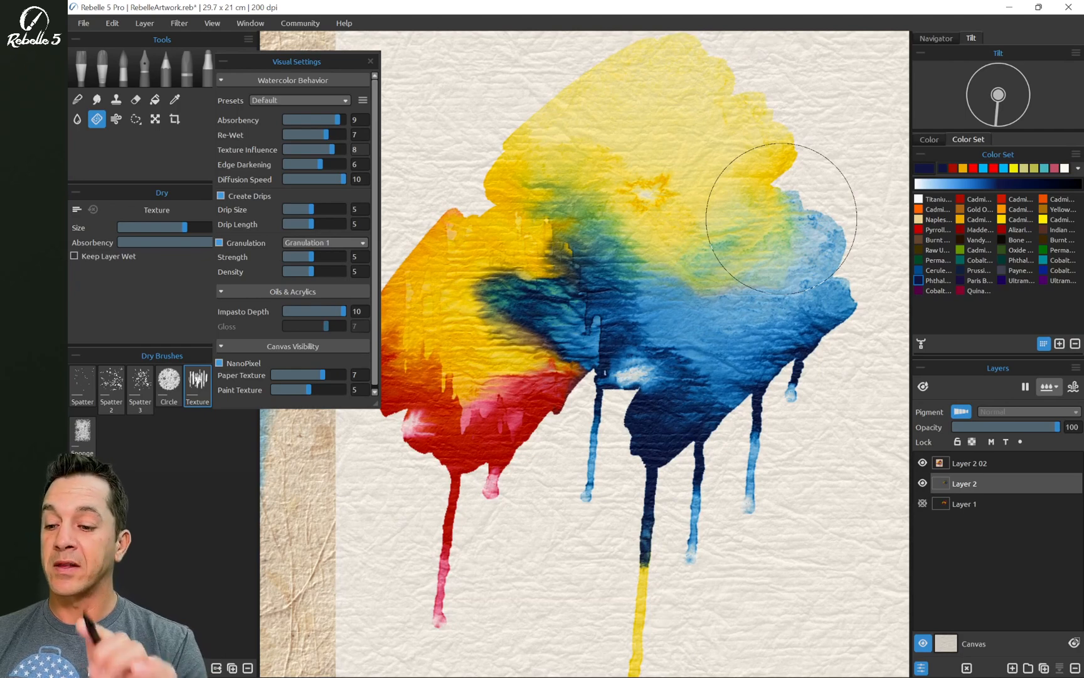
# Step: Choose the Oils & Acrylics Flat brush and lay thick oil strokes near the top
pyautogui.click(82, 67)
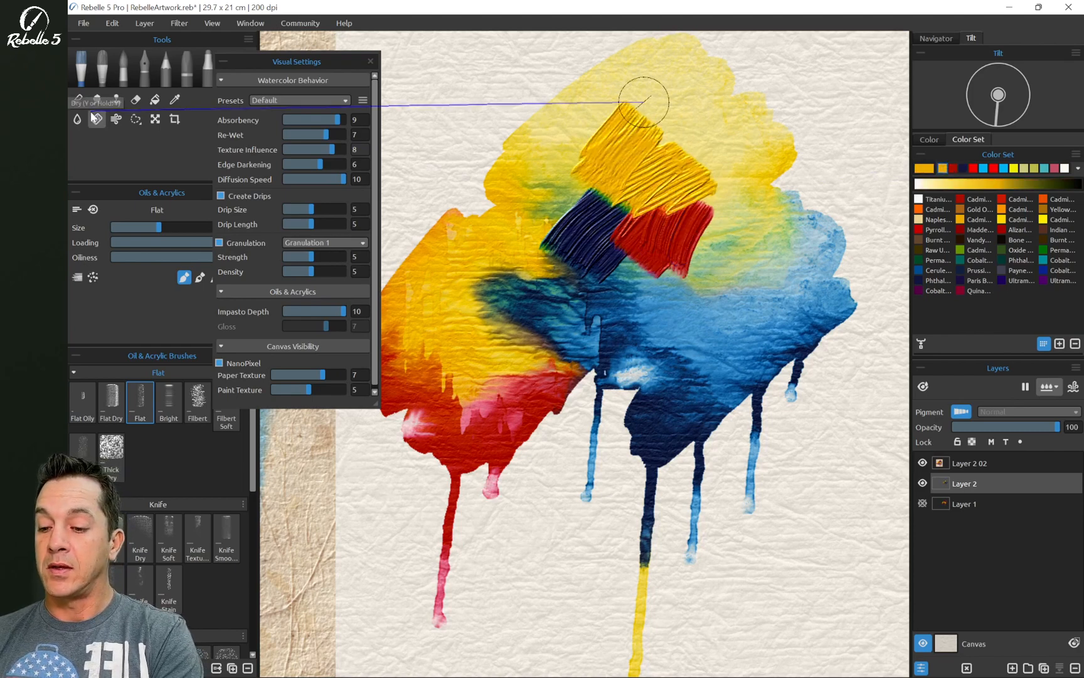
pyautogui.click(77, 120)
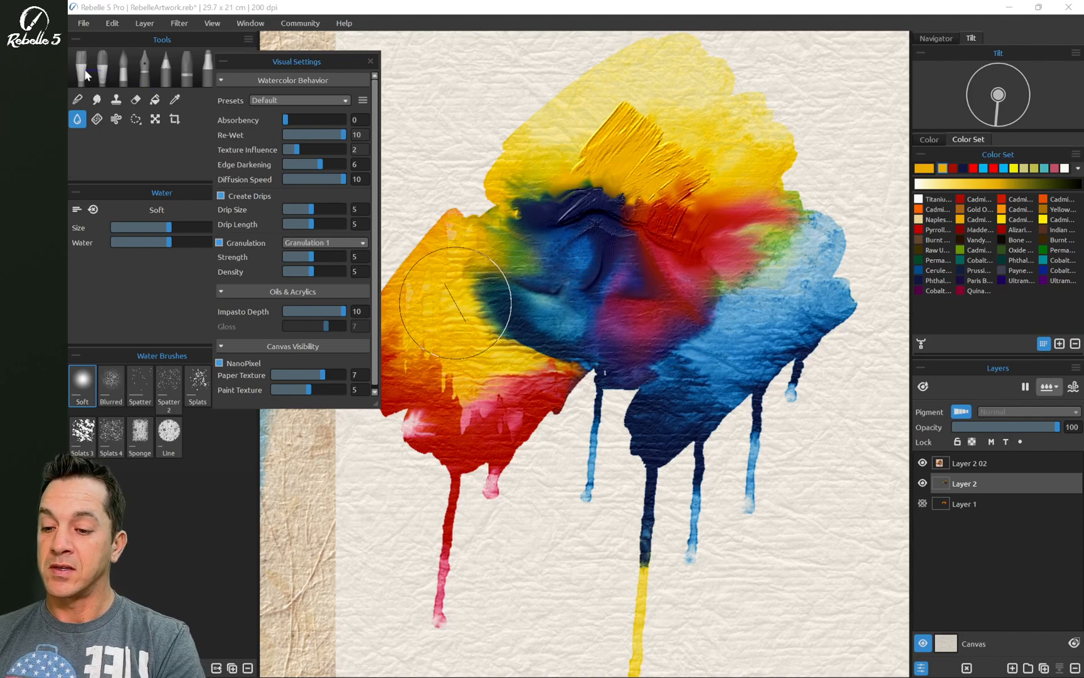
# Step: Paint a white Flat oil streak, wet it with Soft water, then blend blue and purple
pyautogui.click(96, 66)
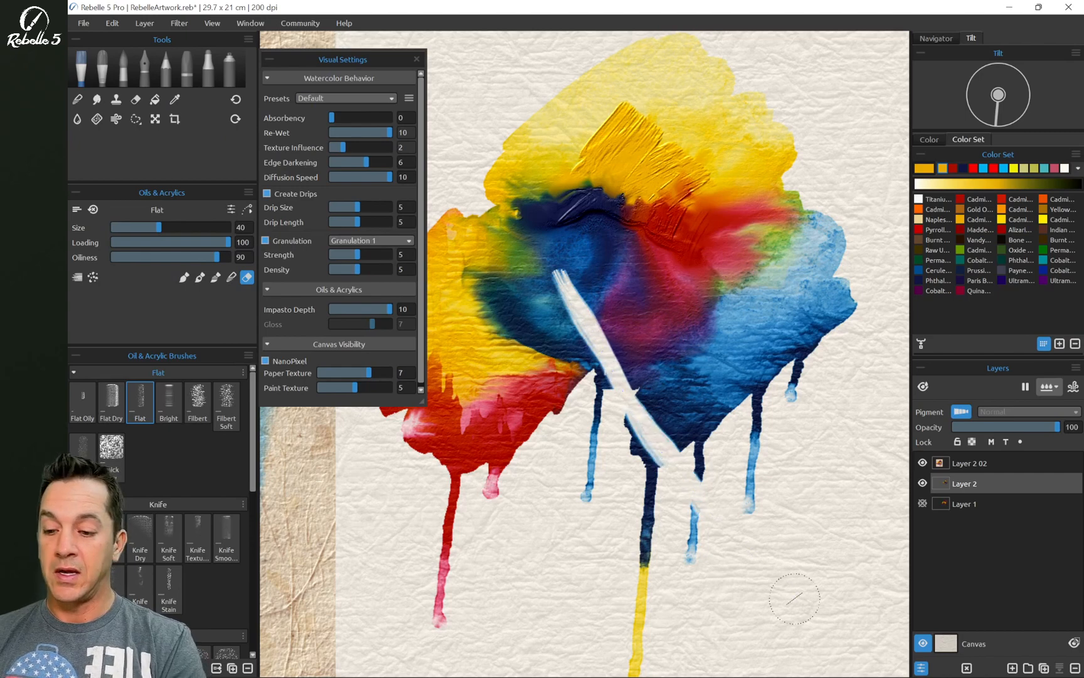
pyautogui.click(77, 119)
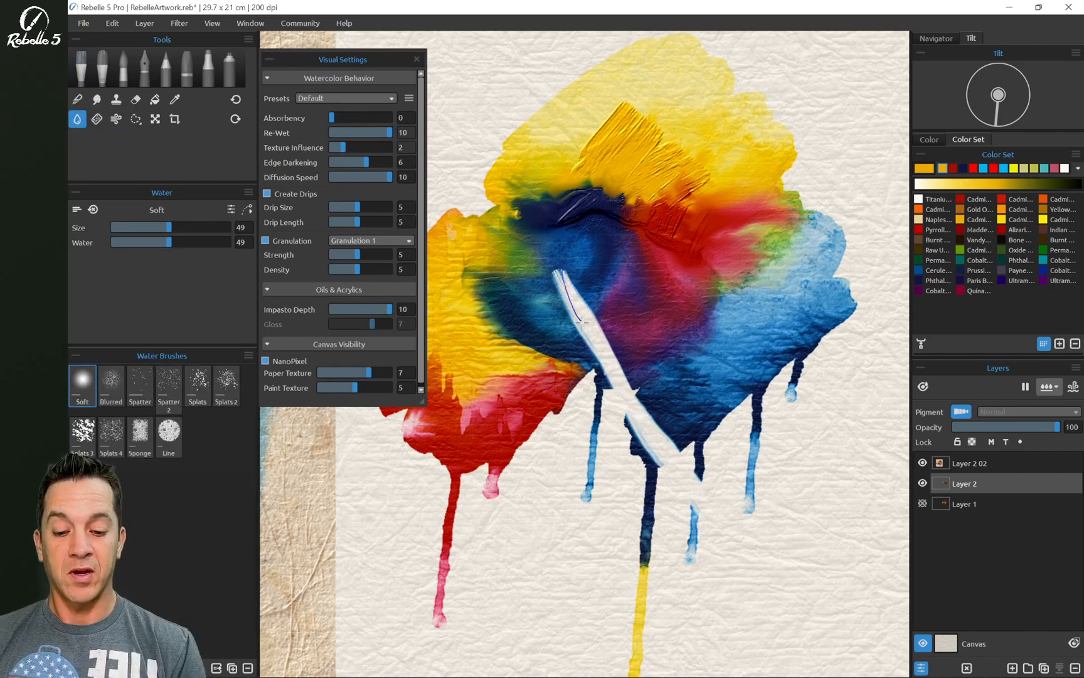
pyautogui.click(1049, 387)
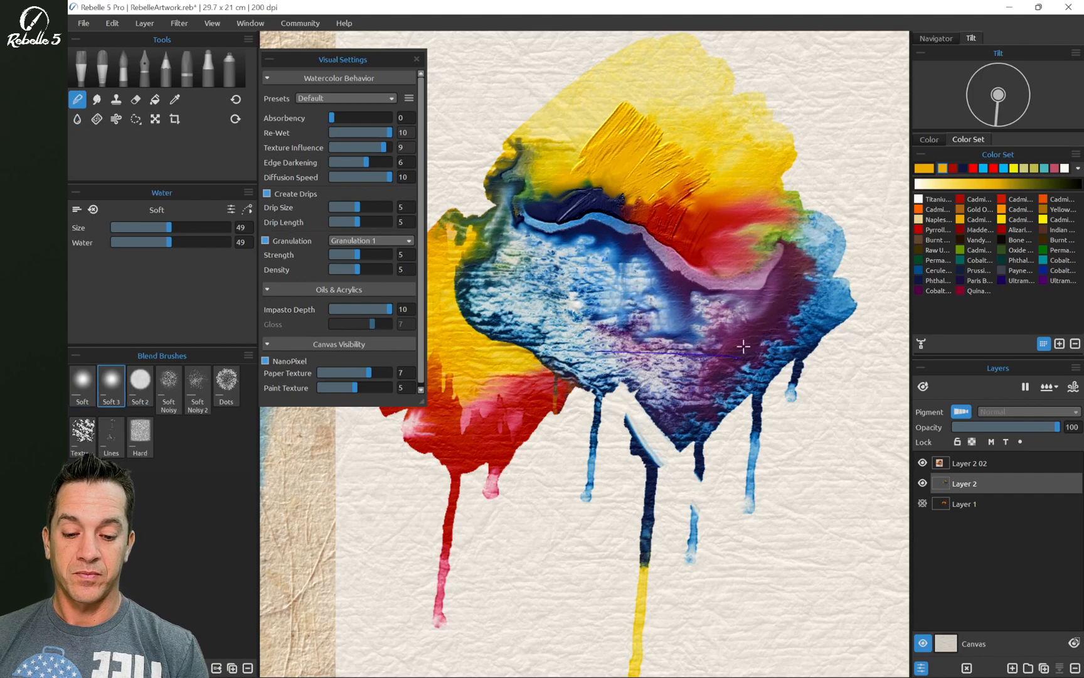
pyautogui.click(77, 119)
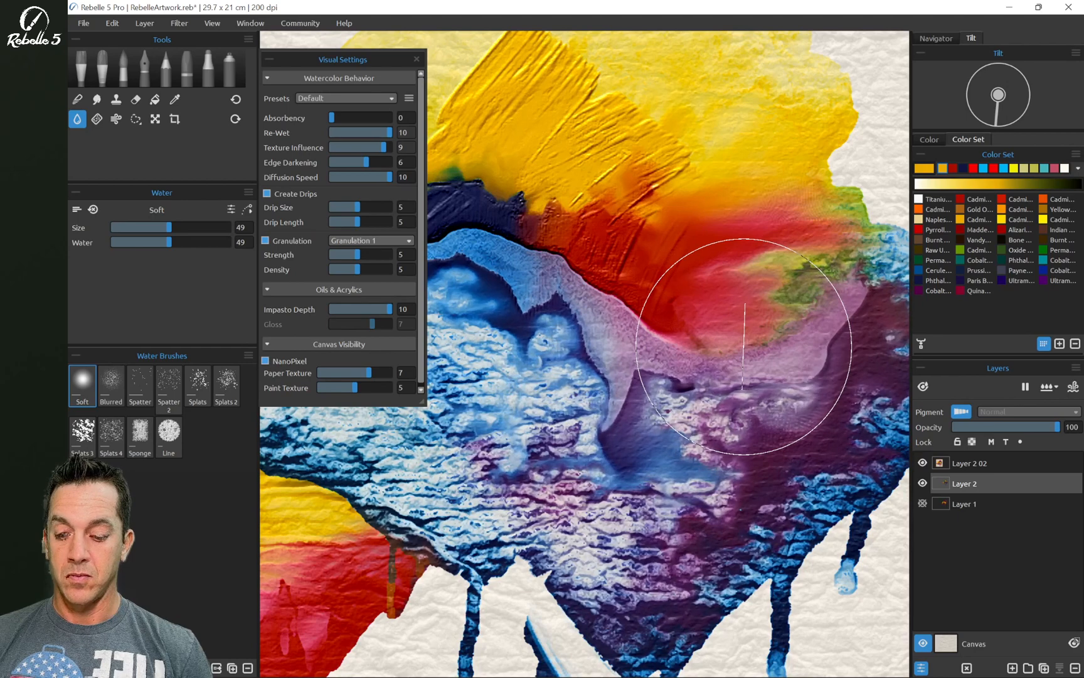
# Step: Uncheck Visual Settings in the Window menu to hide that panel
pyautogui.click(250, 22)
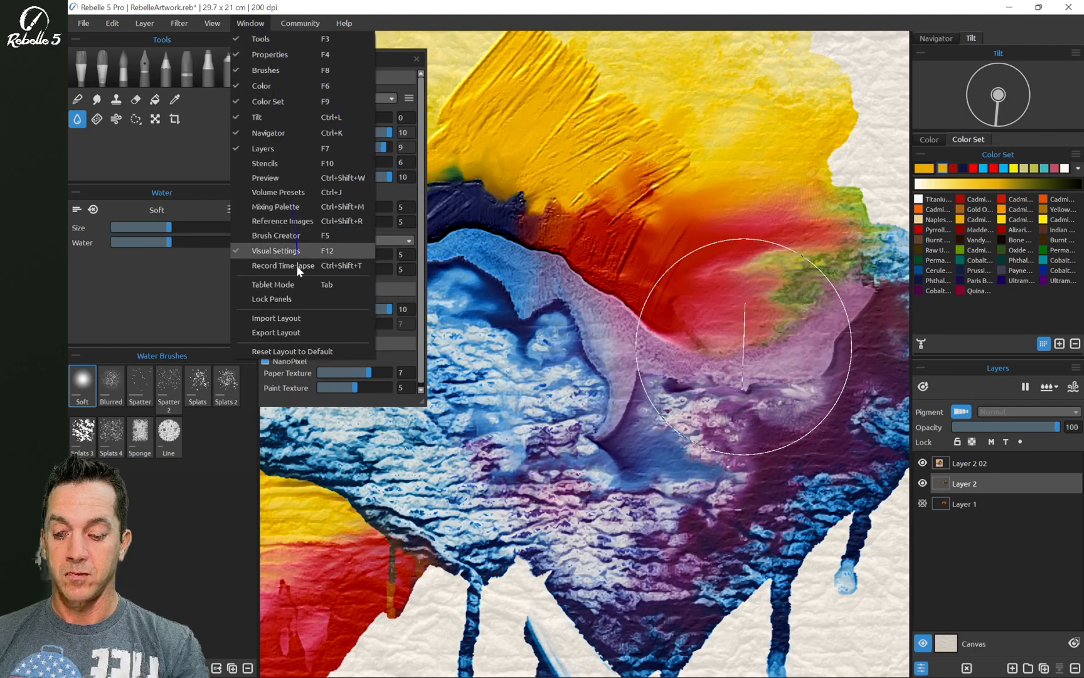
pyautogui.click(272, 298)
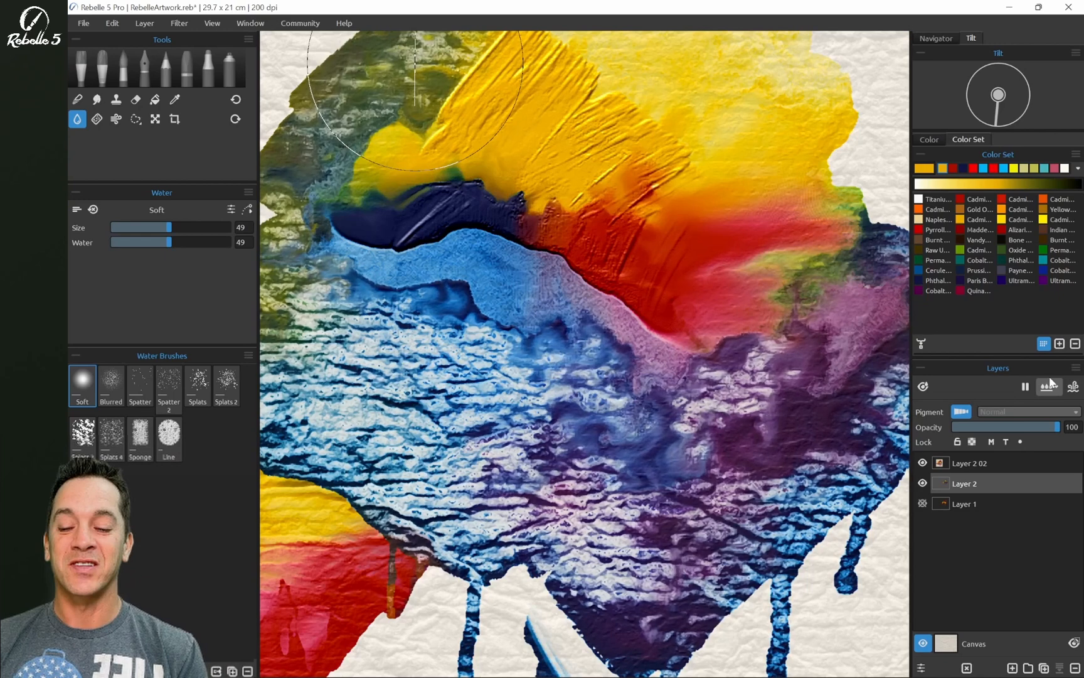
pyautogui.moveTo(1049, 386)
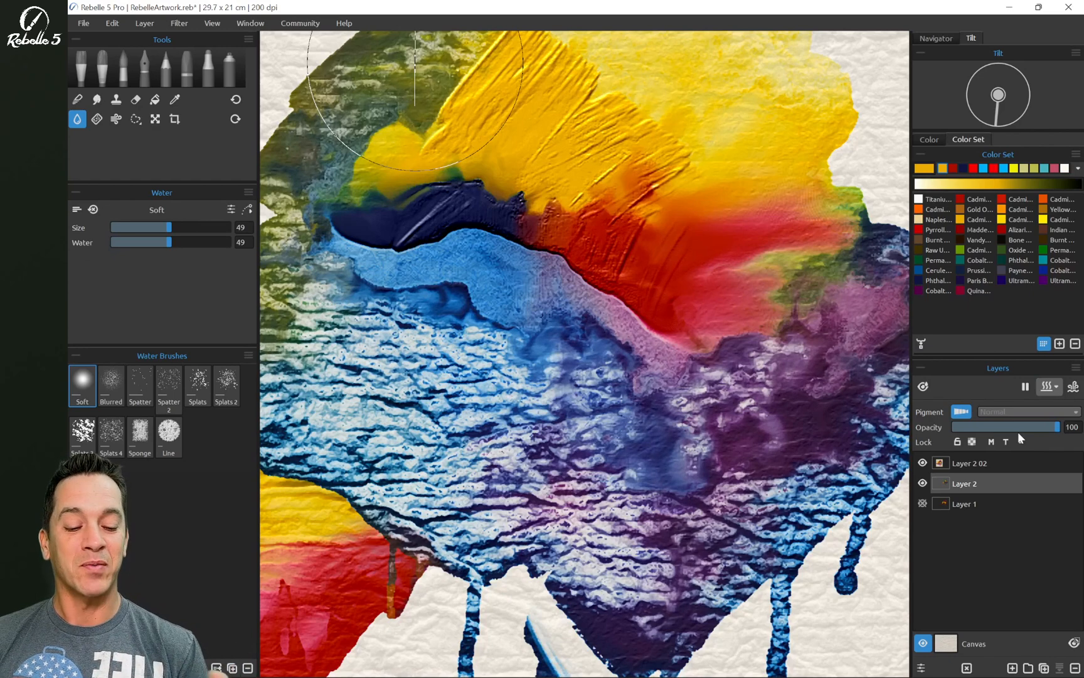
pyautogui.moveTo(1025, 386)
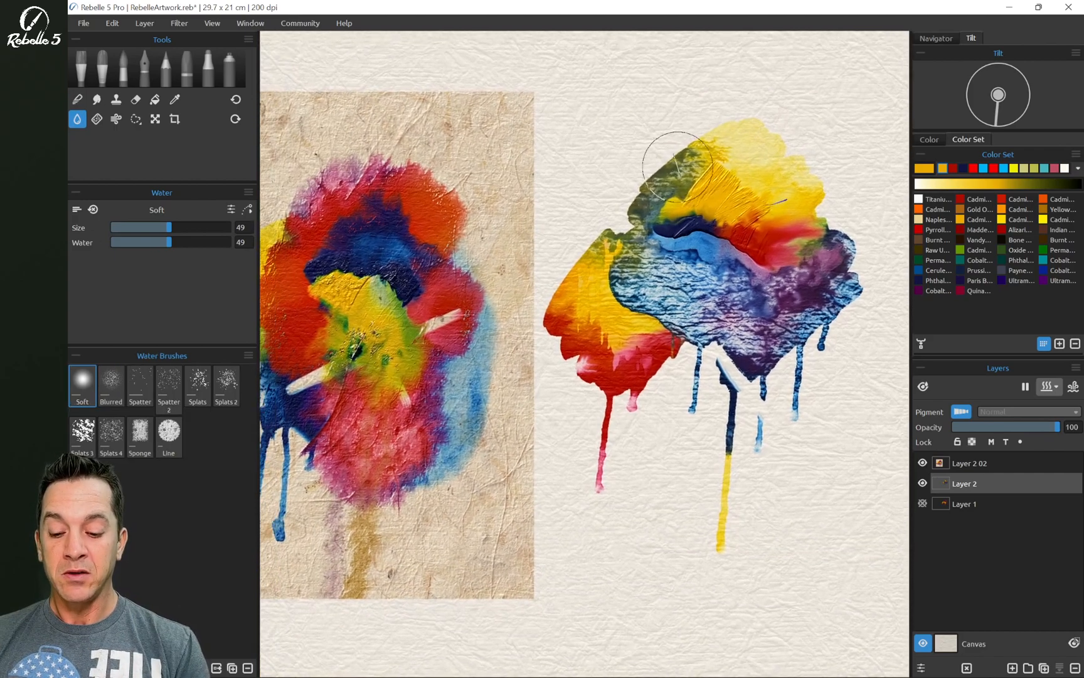
pyautogui.click(77, 99)
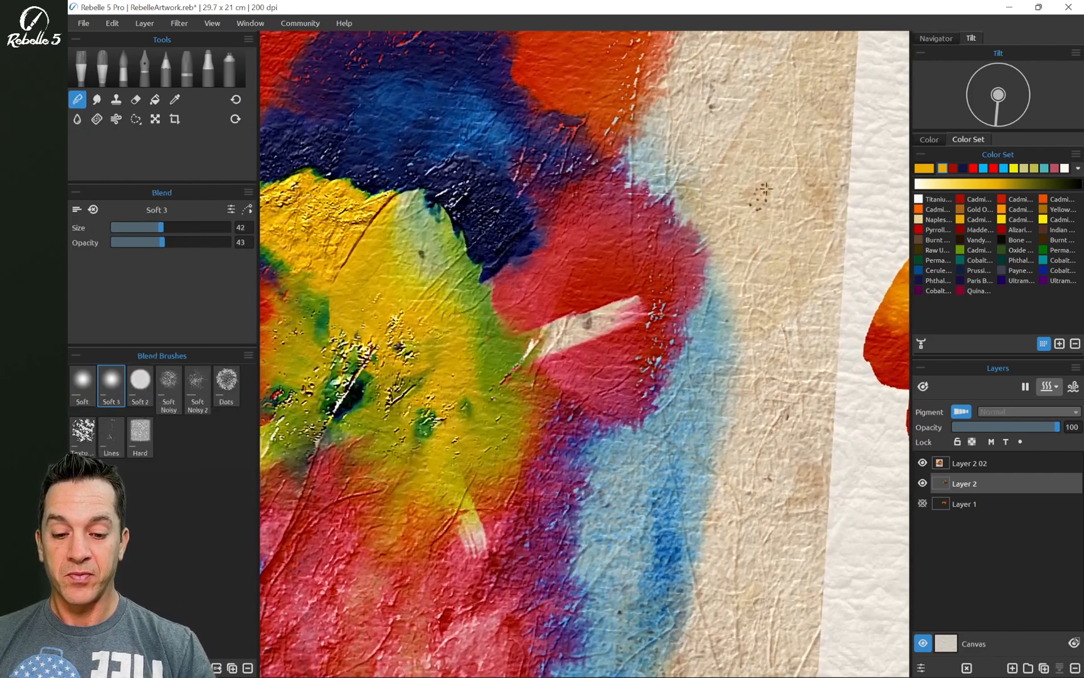
pyautogui.click(76, 119)
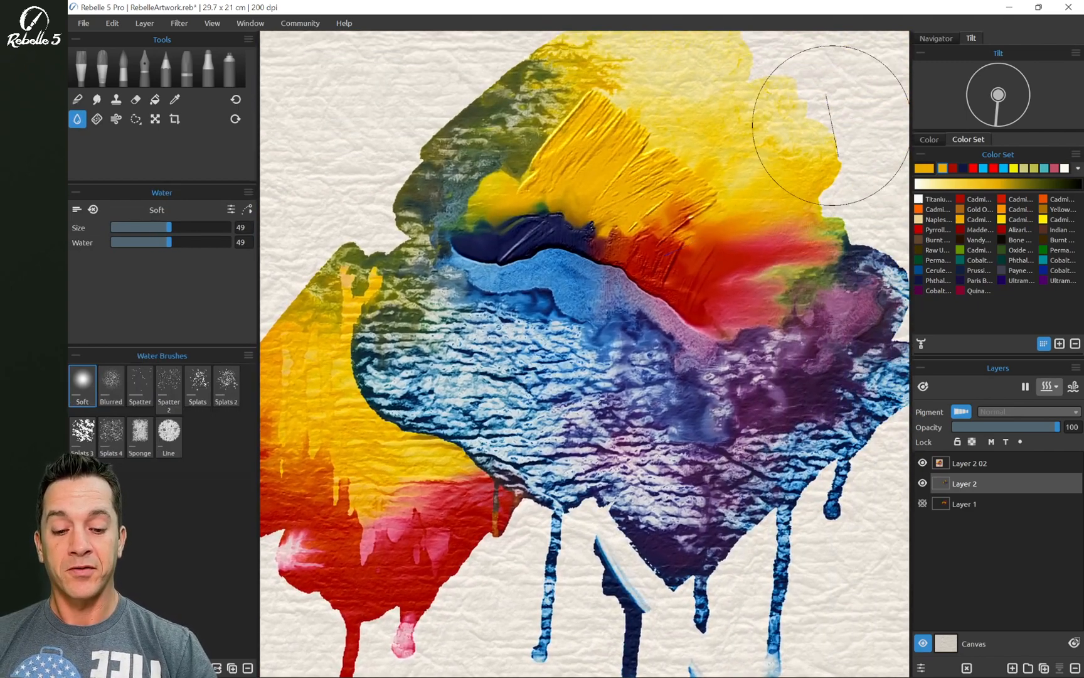
pyautogui.click(77, 99)
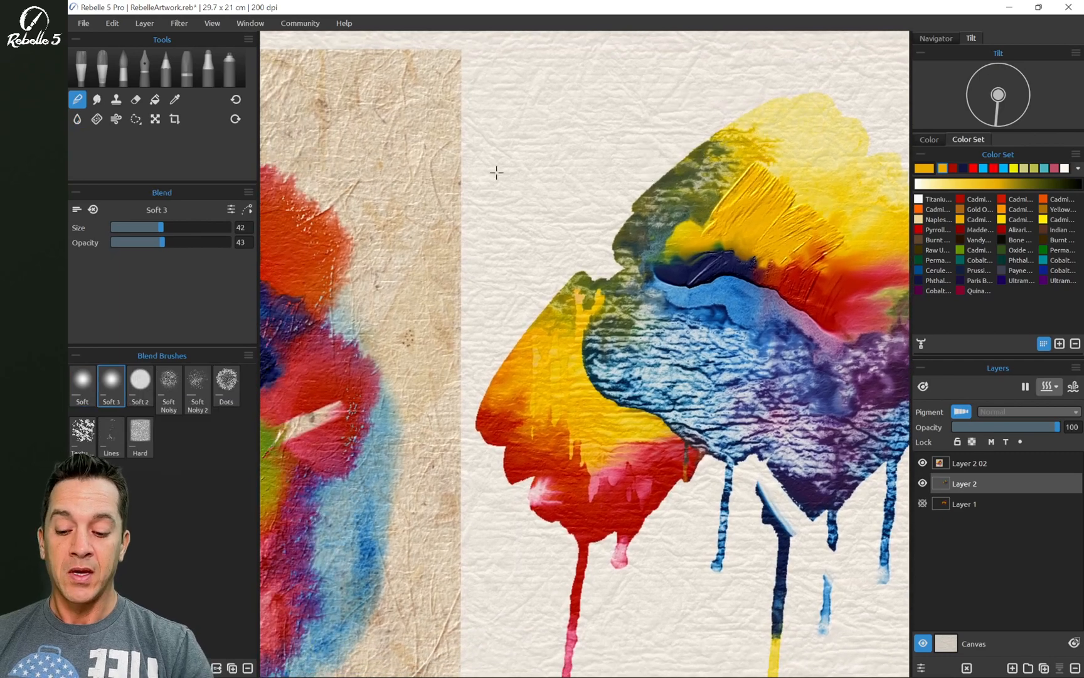
pyautogui.click(77, 119)
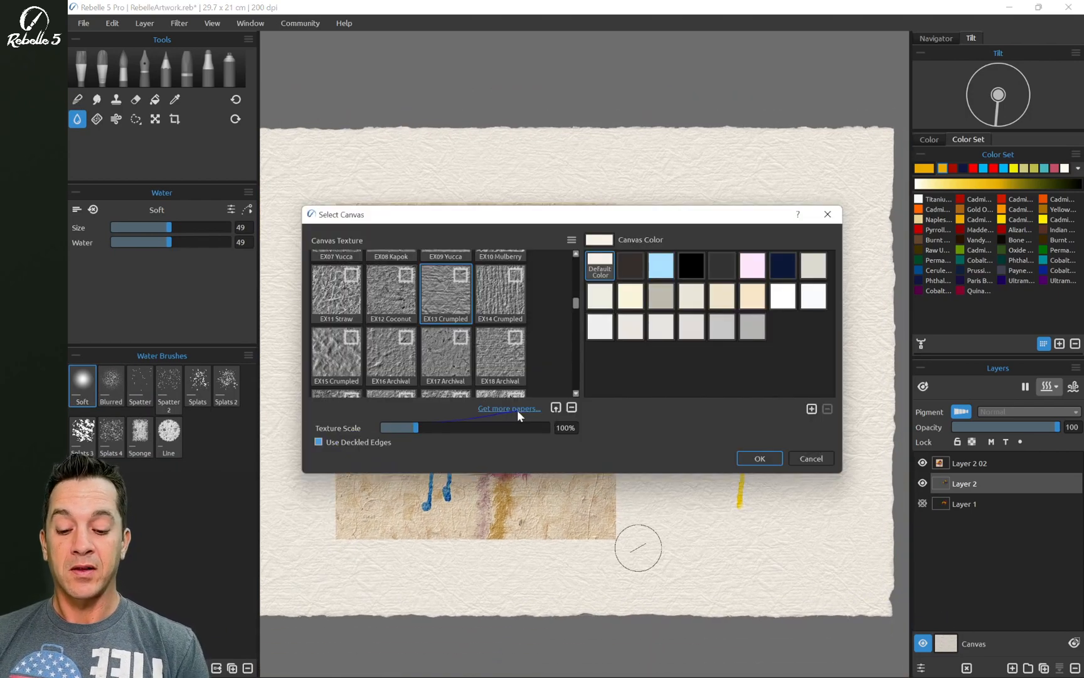
pyautogui.moveTo(774, 457)
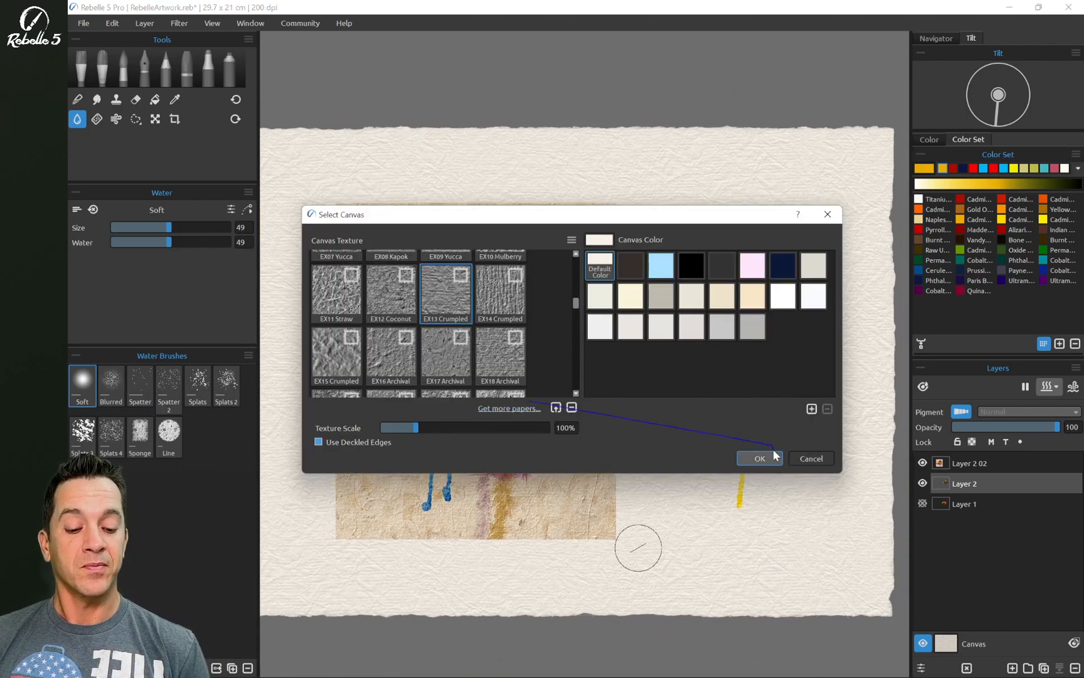
# Step: Confirm the Select Canvas dialog with Use Deckled Edges ticked
pyautogui.click(760, 458)
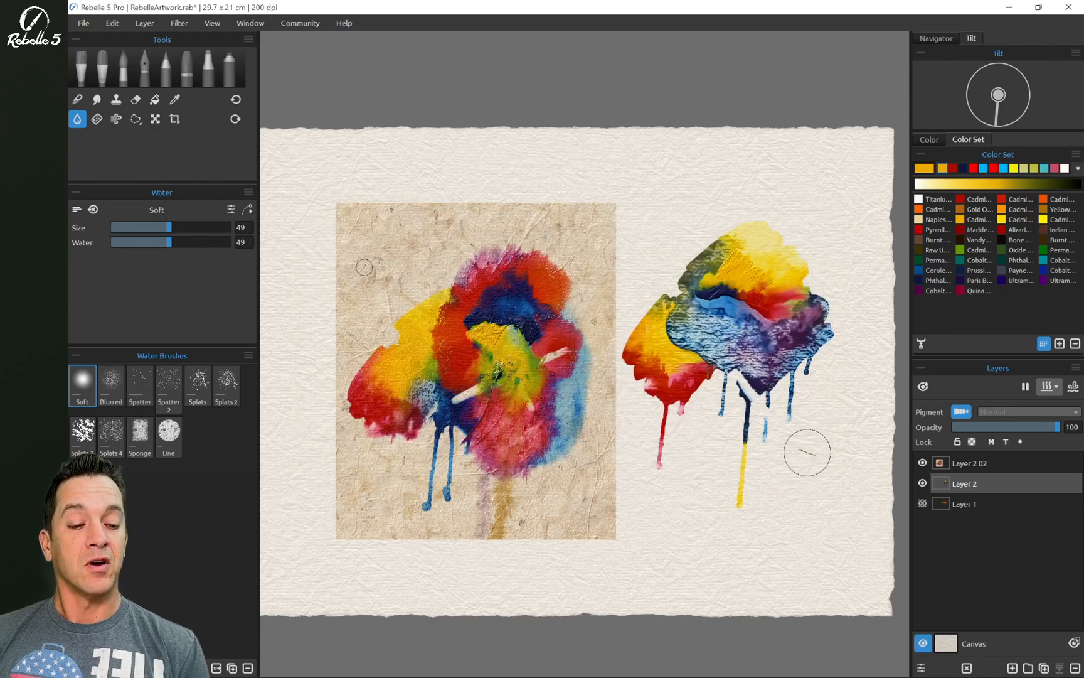